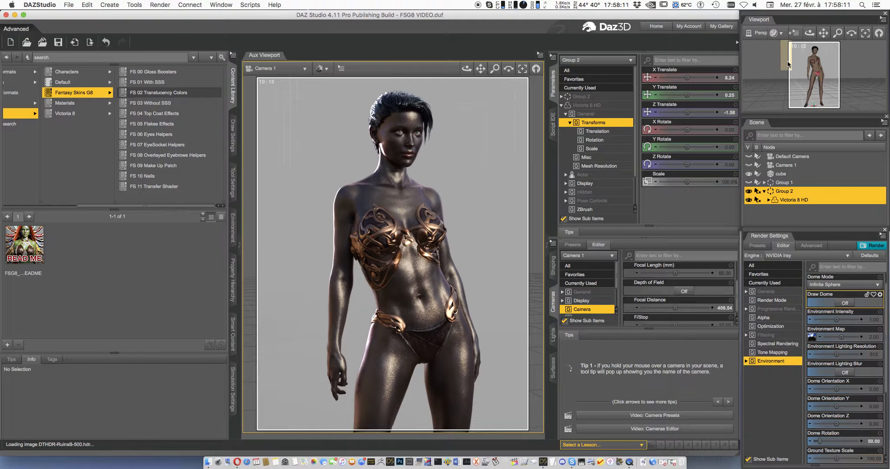
{"action": "mouse_move", "coordinate": [789, 64]}
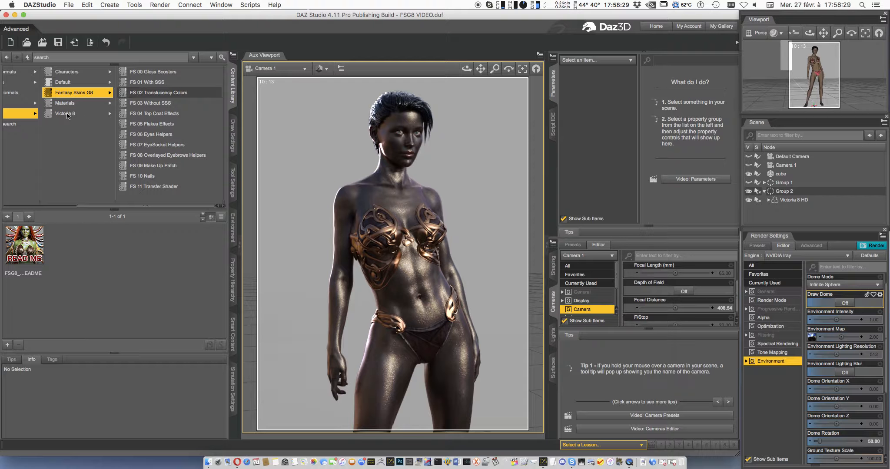
- Reapply Victoria 8's All Maps Iray skin after dismissing a file reading error
{"action": "left_click", "coordinate": [65, 112]}
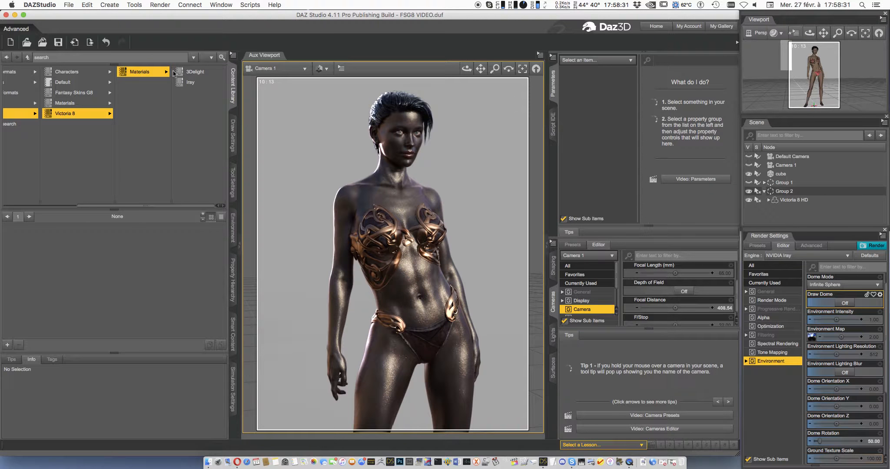
{"action": "left_click", "coordinate": [190, 81]}
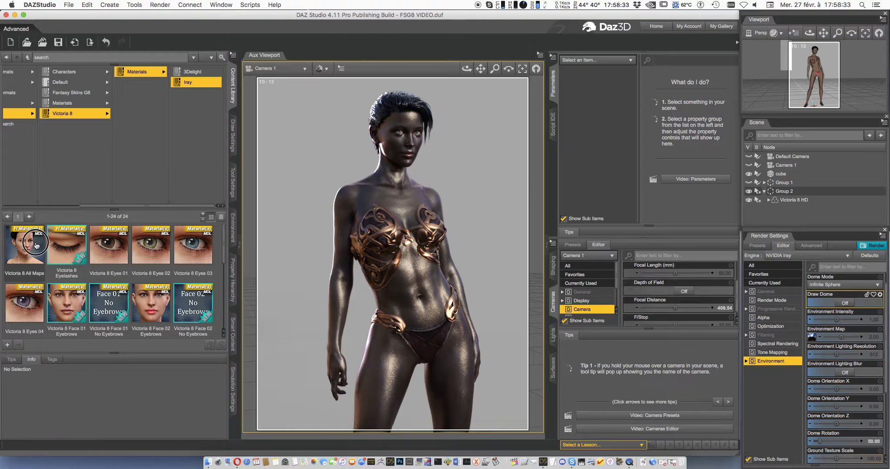
{"action": "double_click", "coordinate": [24, 245]}
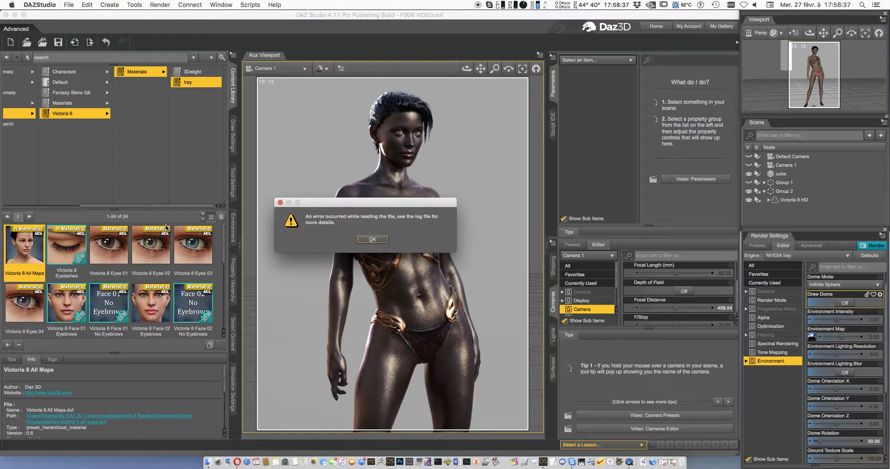
{"action": "left_click", "coordinate": [371, 239]}
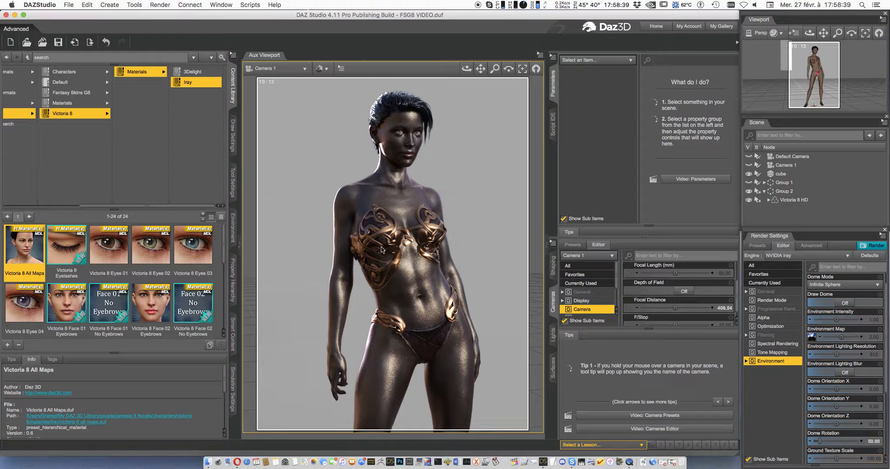
{"action": "mouse_move", "coordinate": [415, 274]}
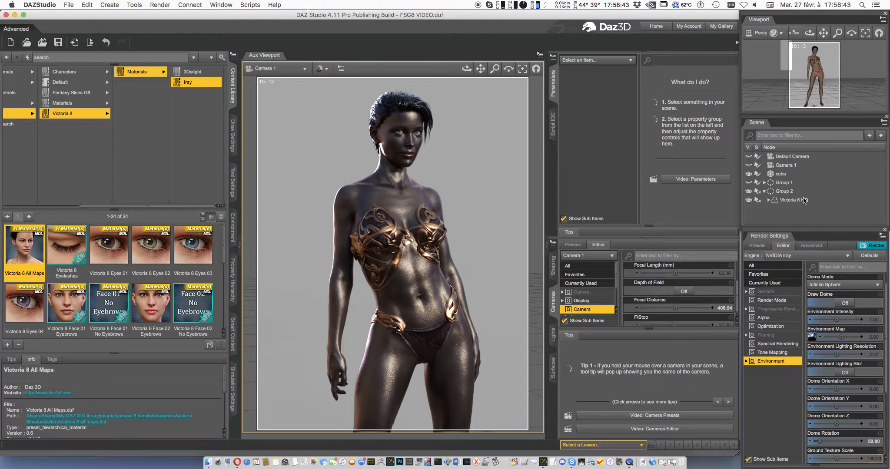
{"action": "left_click", "coordinate": [793, 200]}
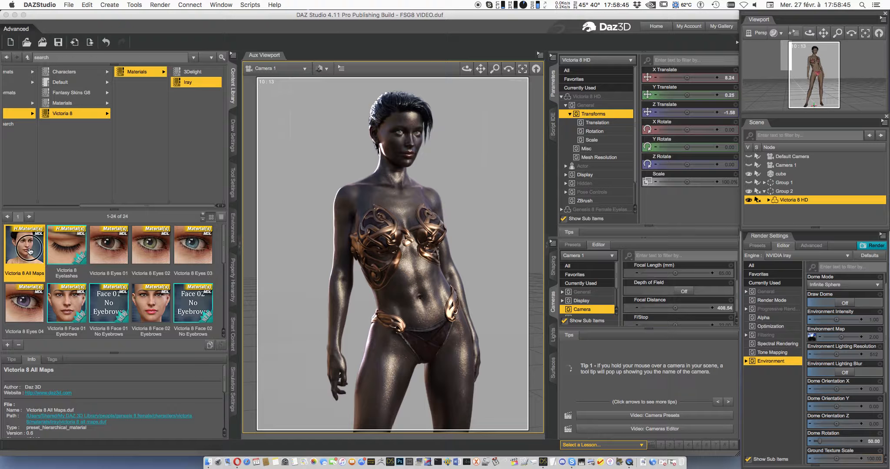
{"action": "double_click", "coordinate": [24, 245]}
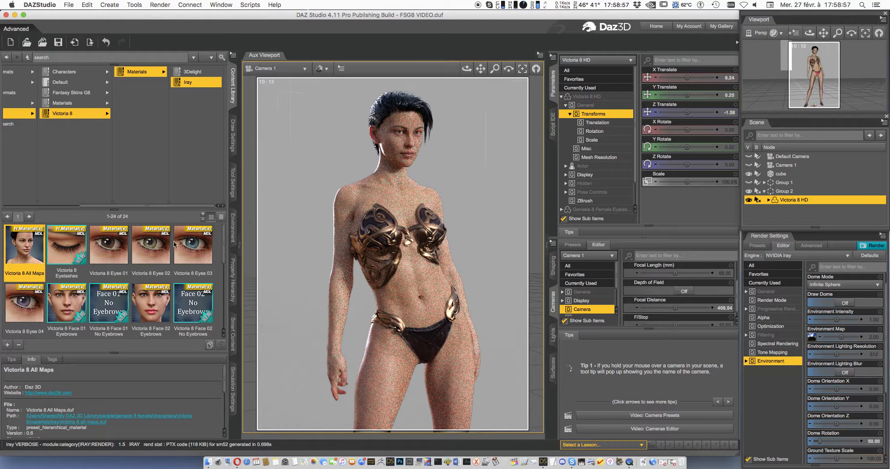
- Apply the Eyes 03 and Face 06 Eyebrows materials and return to Fantasy Skins G8
{"action": "double_click", "coordinate": [193, 244]}
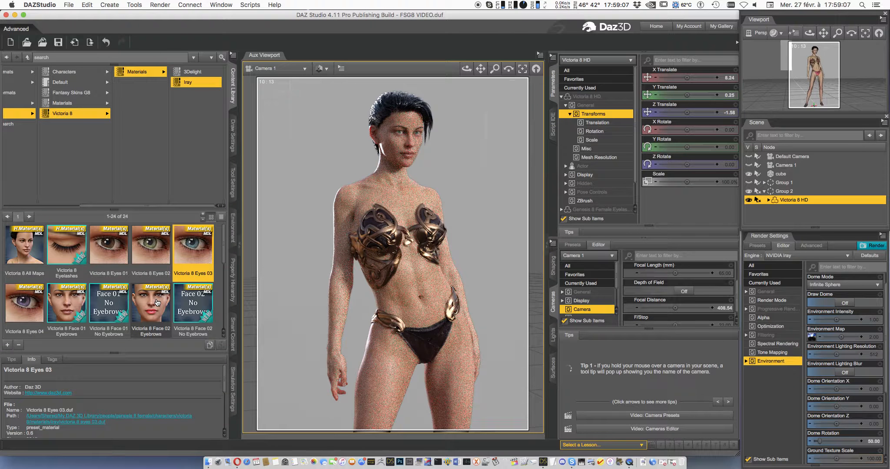
{"action": "mouse_move", "coordinate": [157, 298]}
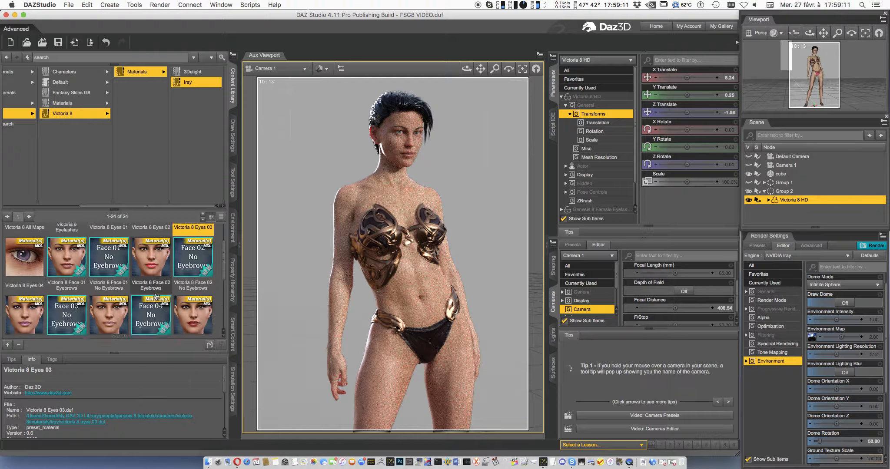
{"action": "scroll", "scroll_direction": "down", "scroll_amount": 3}
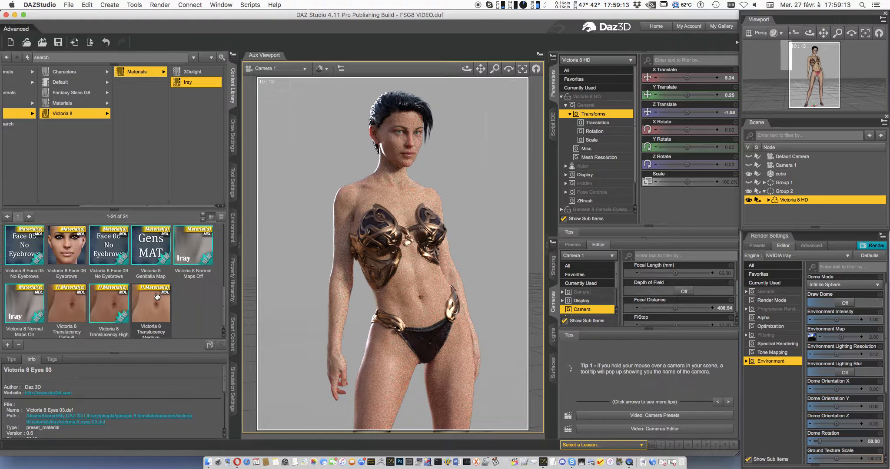
{"action": "mouse_move", "coordinate": [66, 245]}
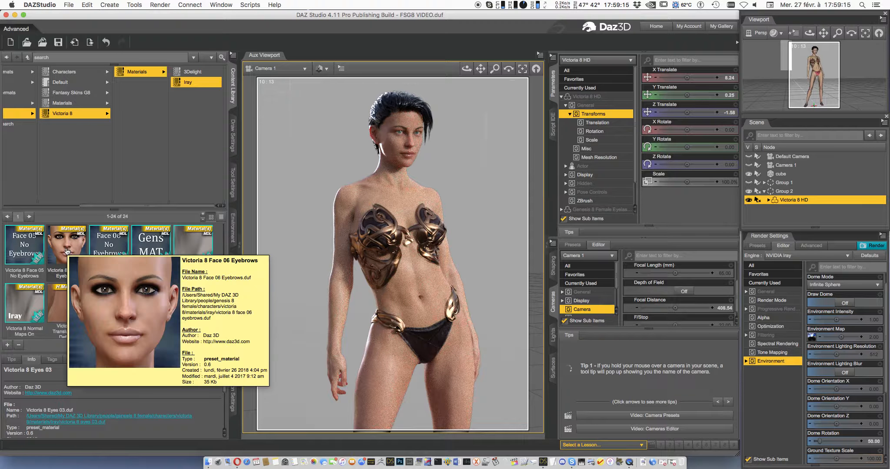
{"action": "double_click", "coordinate": [67, 245]}
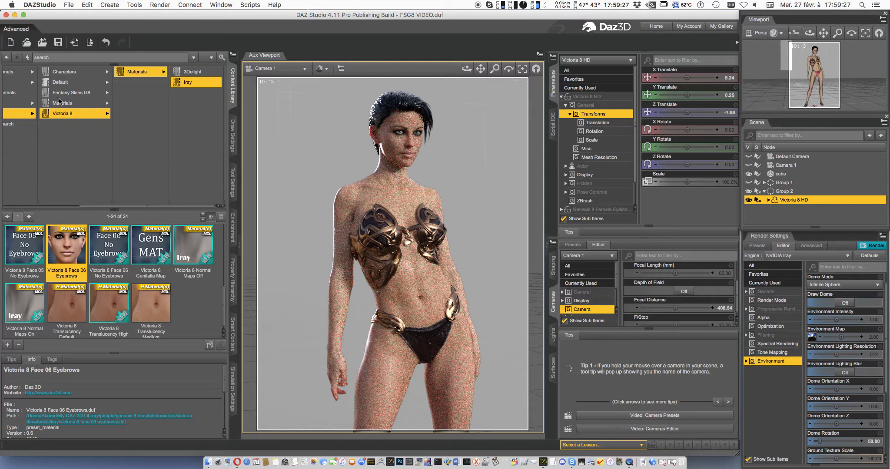
{"action": "left_click", "coordinate": [71, 93]}
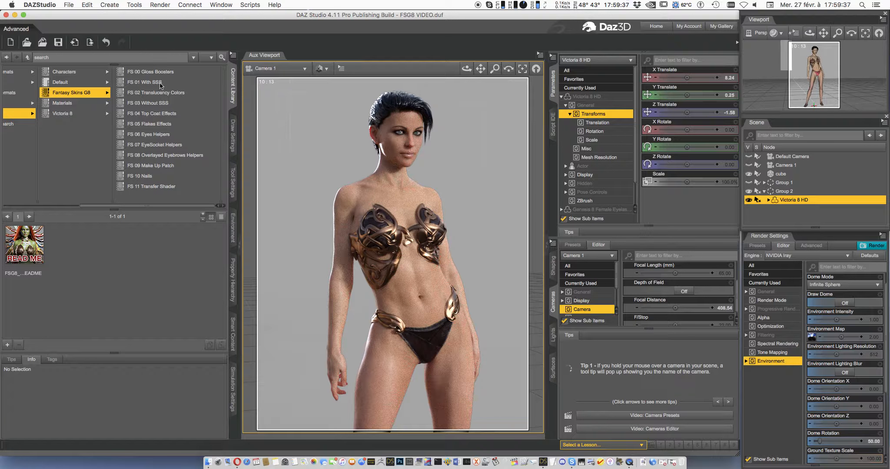
- Apply the FSG8_08a_Strong_Black A skin from the FS 01 With SSS presets
{"action": "left_click", "coordinate": [143, 83]}
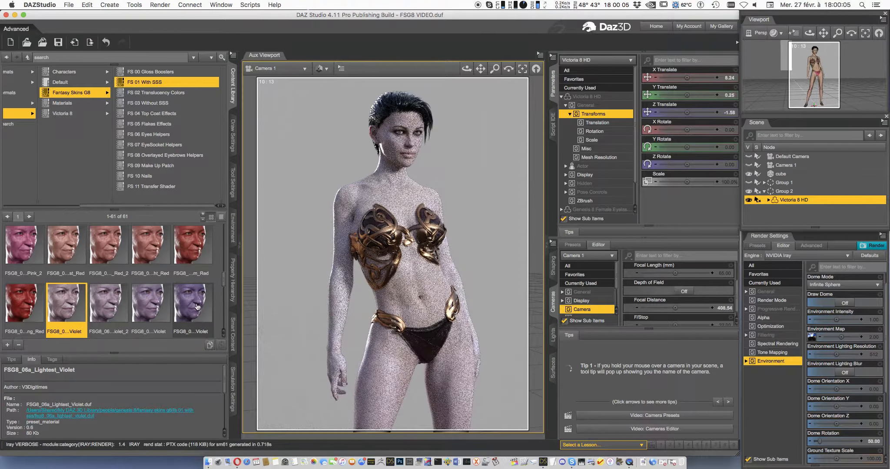
{"action": "double_click", "coordinate": [192, 302]}
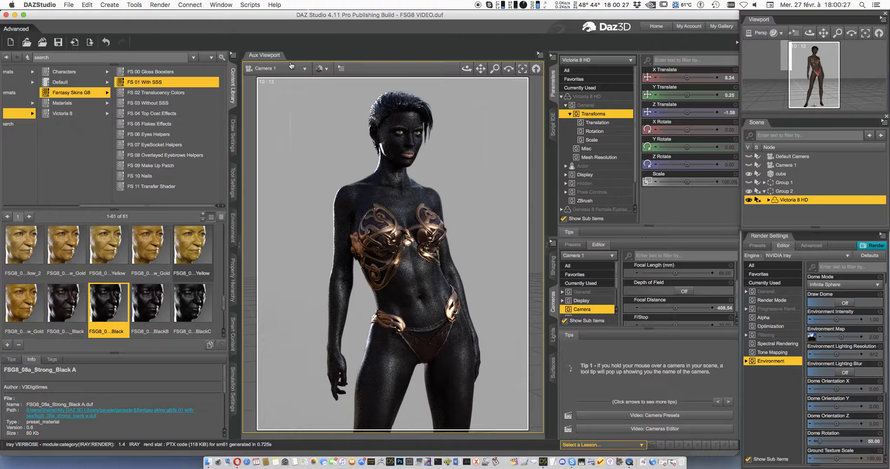
{"action": "left_click", "coordinate": [265, 68]}
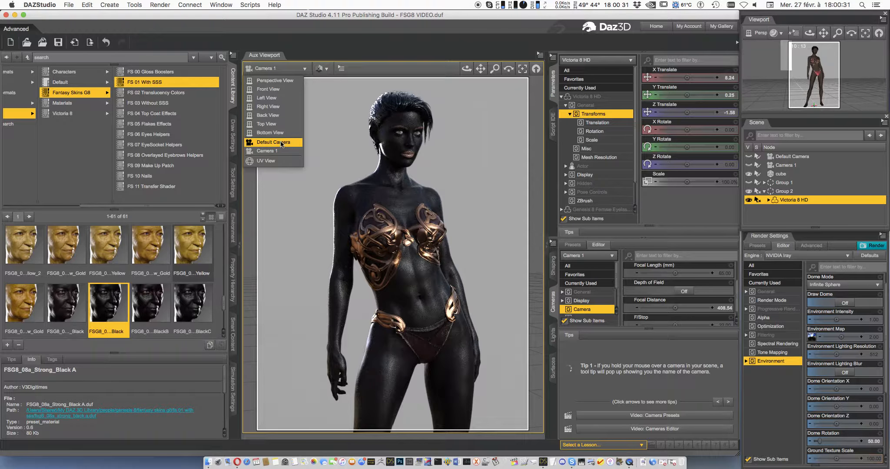
- Switch to Default Camera for a face close-up and open the FS 09 Make Up Patch presets
{"action": "left_click", "coordinate": [274, 142]}
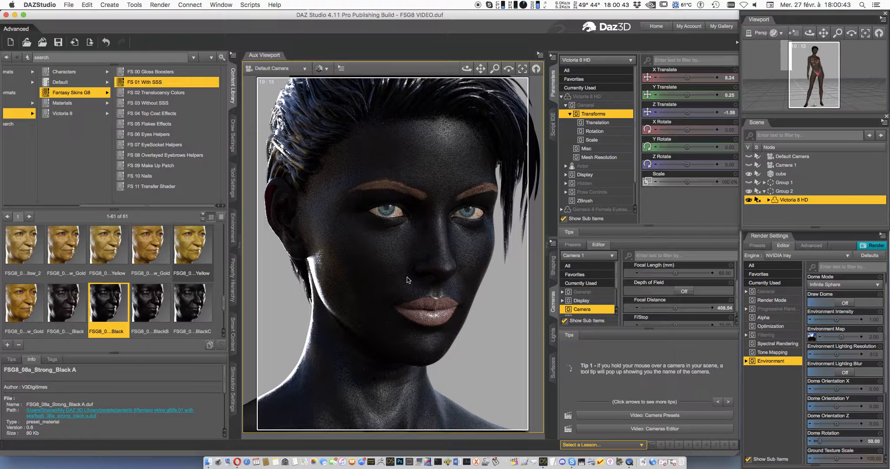
{"action": "left_click", "coordinate": [150, 165]}
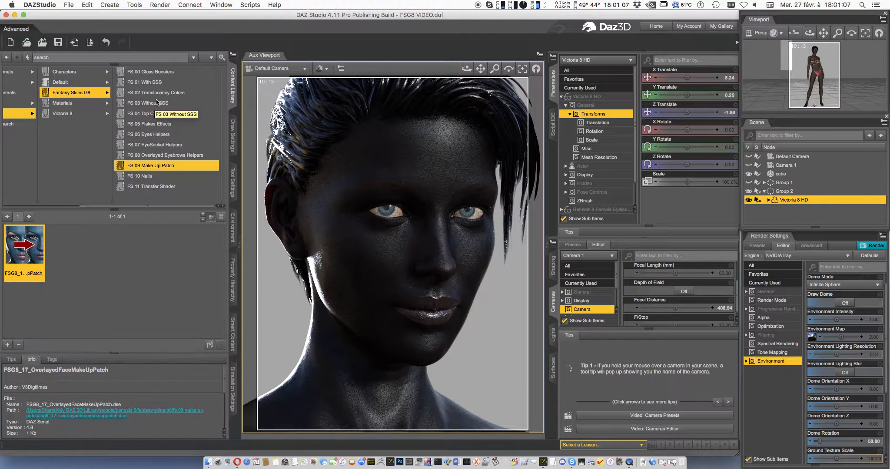
- Apply FSG8_09a_Special_2 from the FS 01 With SSS presets
{"action": "left_click", "coordinate": [145, 81]}
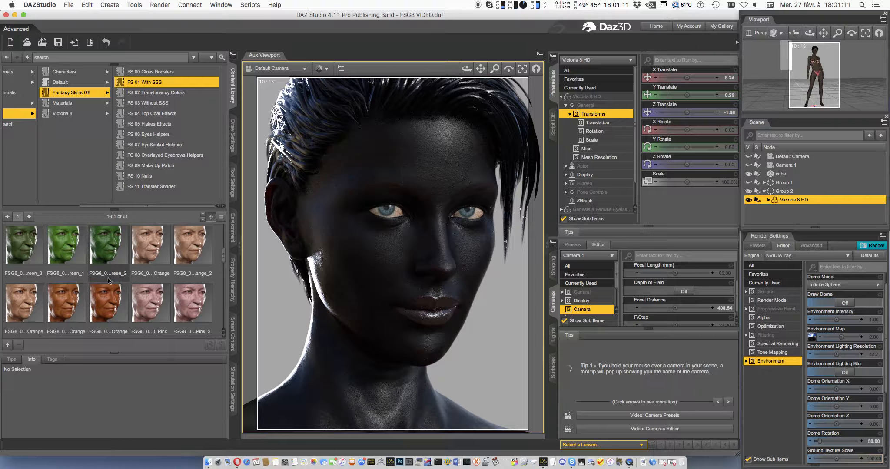
{"action": "scroll", "scroll_direction": "down", "scroll_amount": 3}
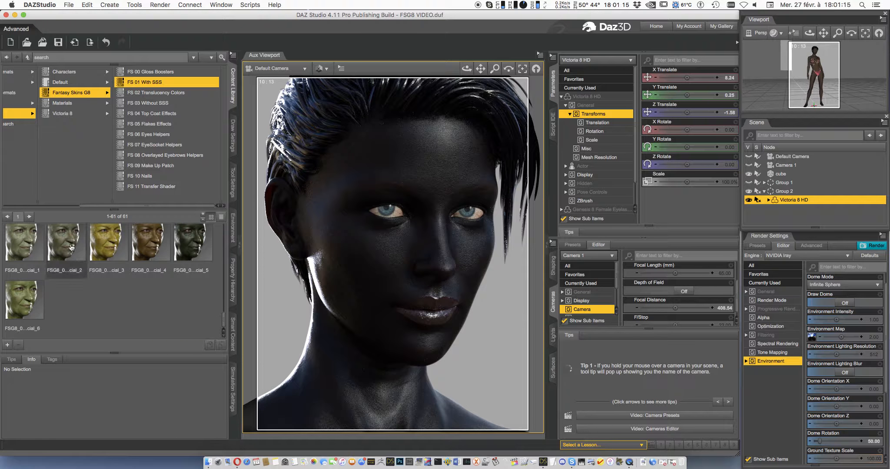
{"action": "left_click", "coordinate": [64, 242]}
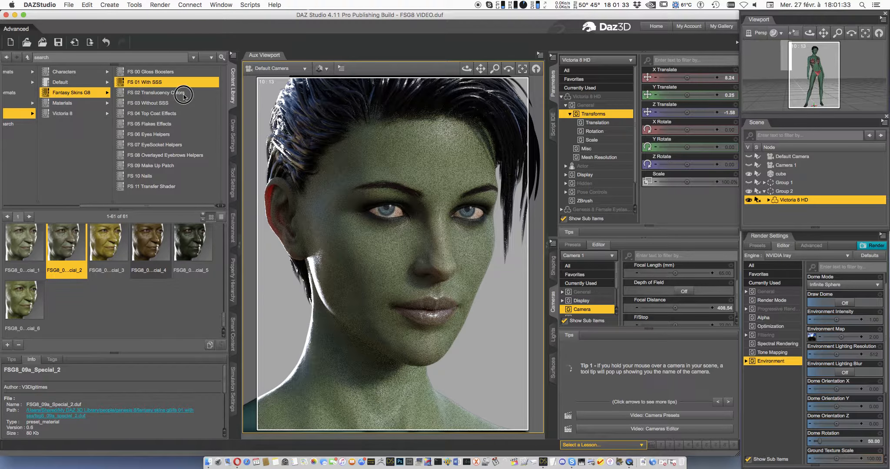
- Try FSG8_10TR_Blue_Low, then FSG8_10TR_Yellowish from FS 02 Translucency Colors
{"action": "left_click", "coordinate": [156, 92]}
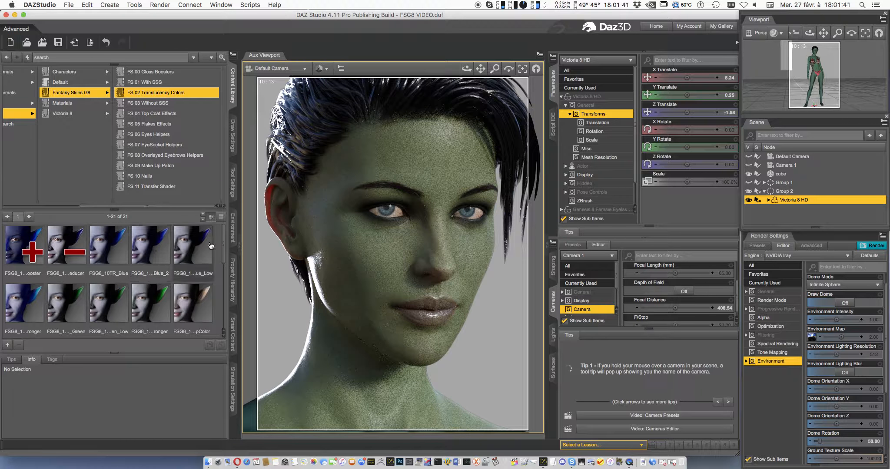
{"action": "double_click", "coordinate": [192, 244]}
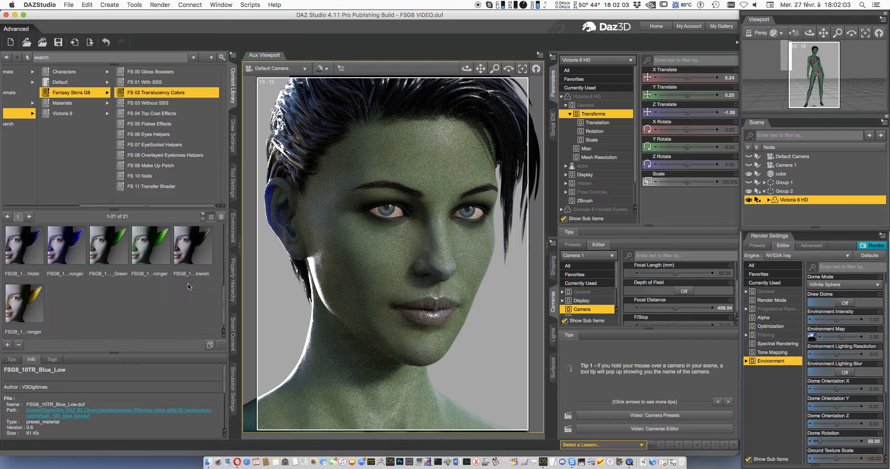
{"action": "double_click", "coordinate": [191, 244]}
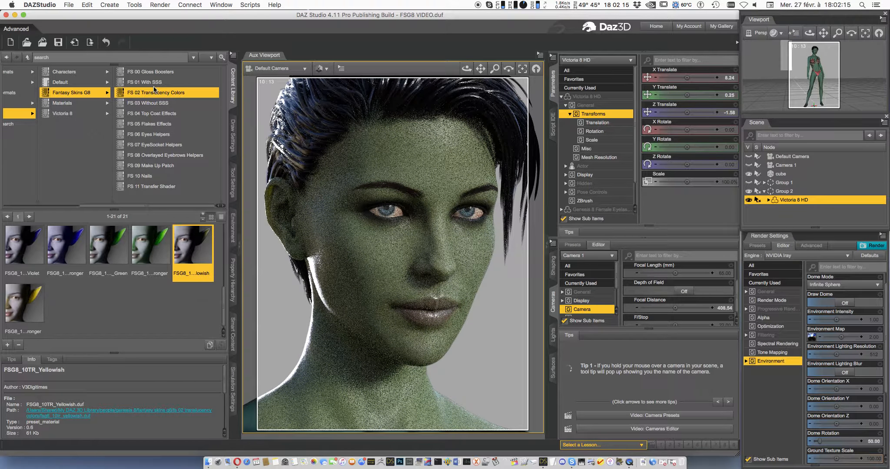
{"action": "left_click", "coordinate": [150, 72]}
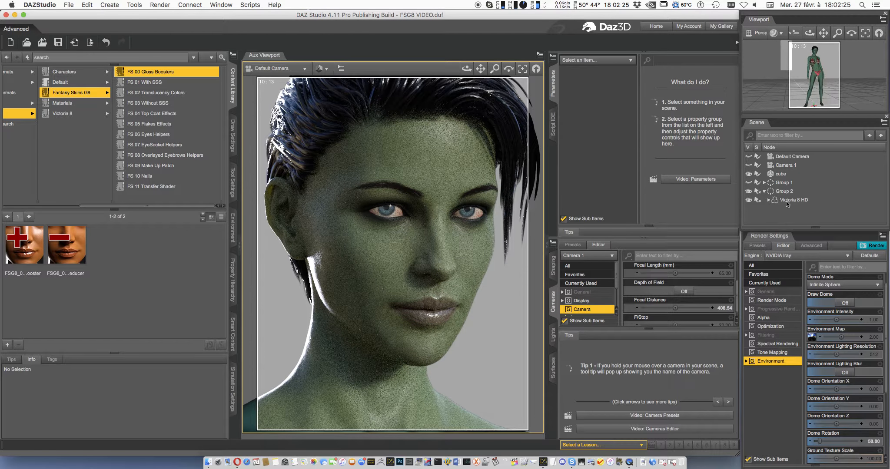
- Select Victoria 8 HD and browse the FS 04 Top Coat Effects presets
{"action": "left_click", "coordinate": [794, 200]}
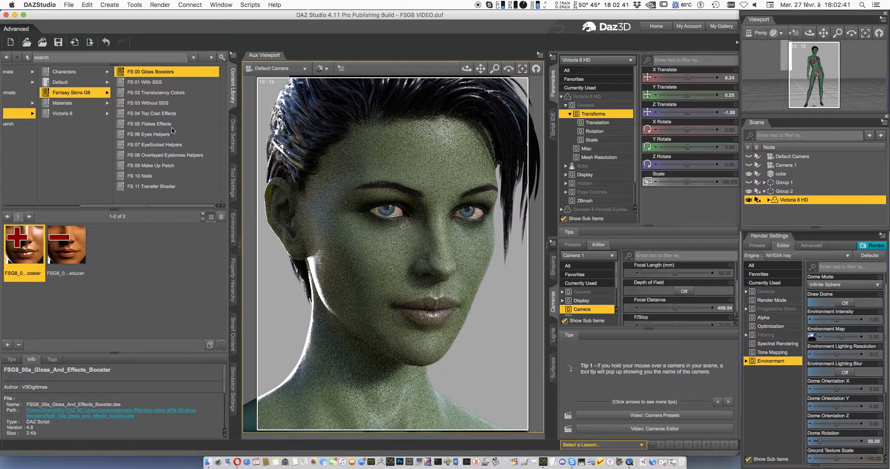
{"action": "left_click", "coordinate": [152, 113]}
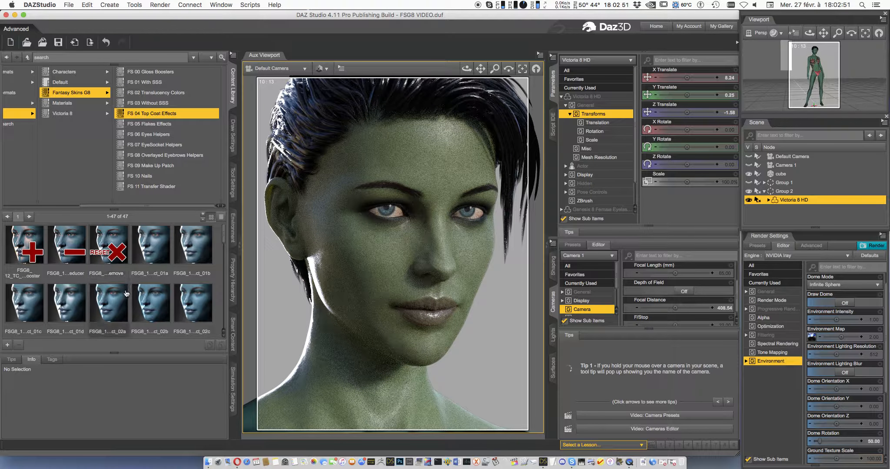
{"action": "scroll", "scroll_direction": "down", "scroll_amount": 3}
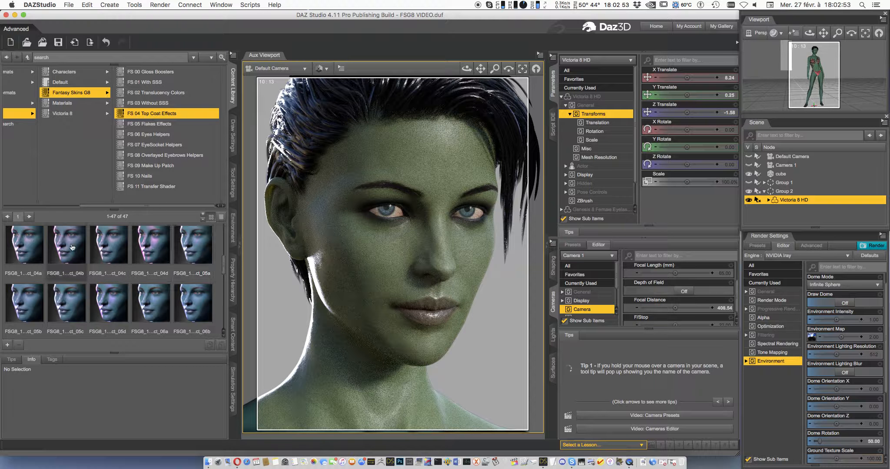
- Apply the TCEffect 04a speckled top coat, check it via Camera 1, then return to Default Camera
{"action": "double_click", "coordinate": [66, 244]}
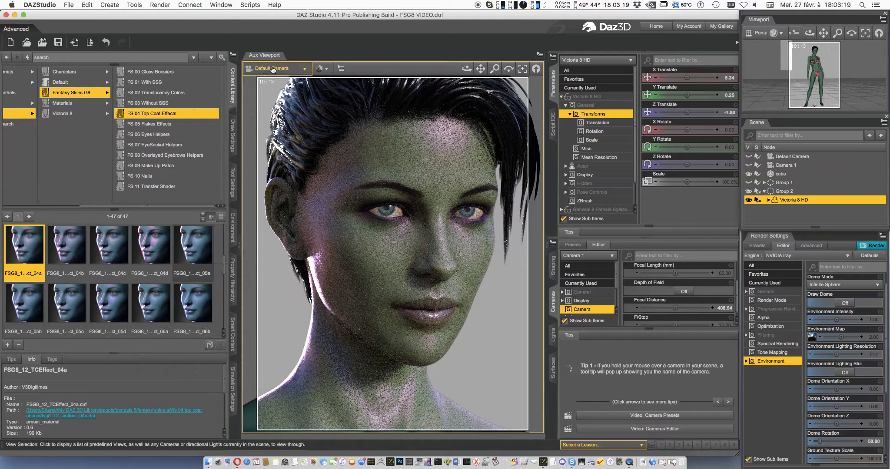
{"action": "left_click", "coordinate": [276, 68]}
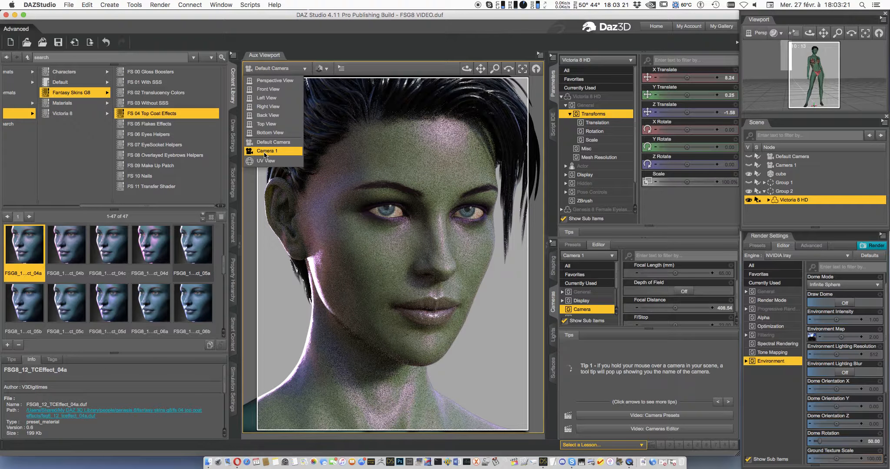
{"action": "left_click", "coordinate": [267, 151]}
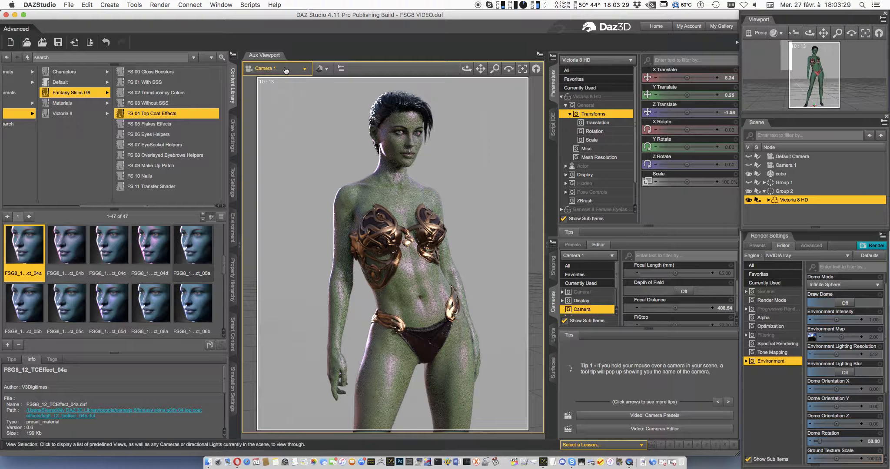
{"action": "left_click", "coordinate": [276, 68]}
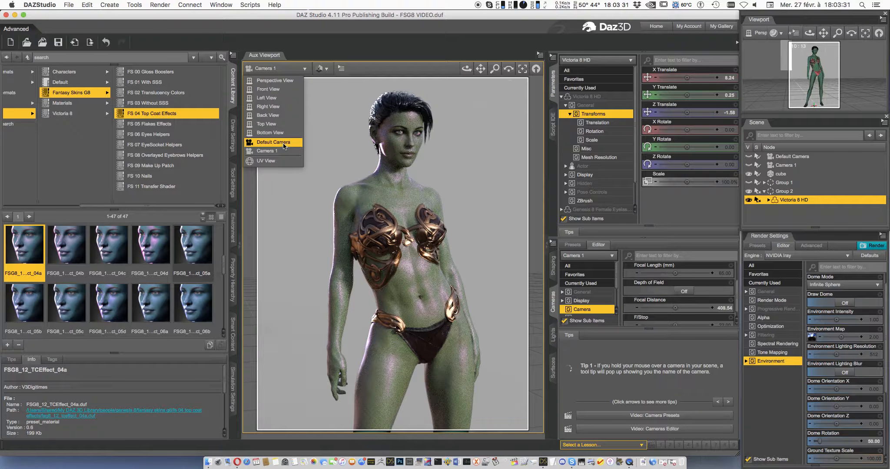
{"action": "left_click", "coordinate": [273, 141]}
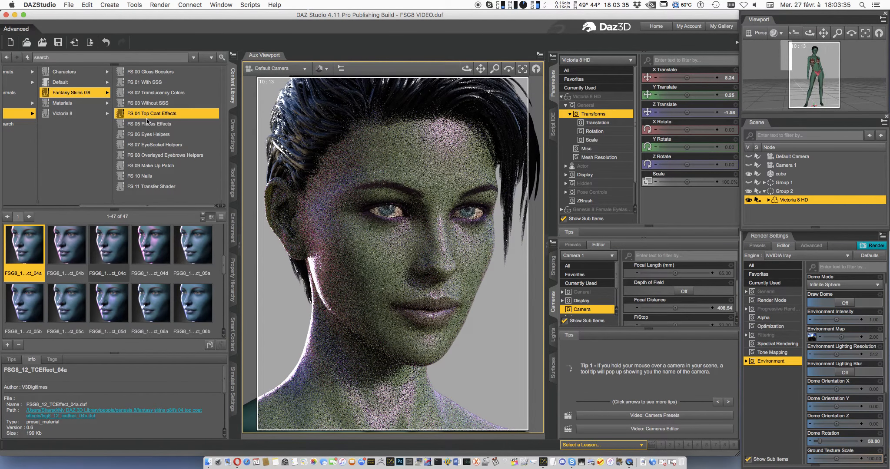
{"action": "scroll", "scroll_direction": "down", "scroll_amount": 3}
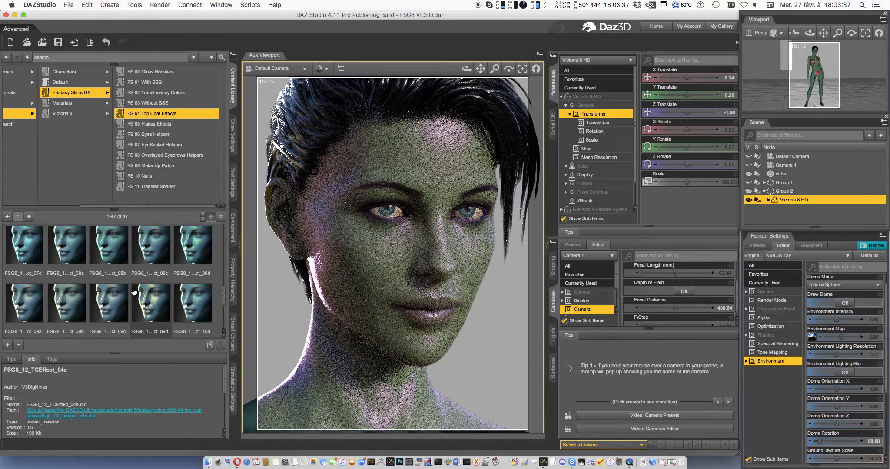
{"action": "scroll", "scroll_direction": "down", "scroll_amount": 3}
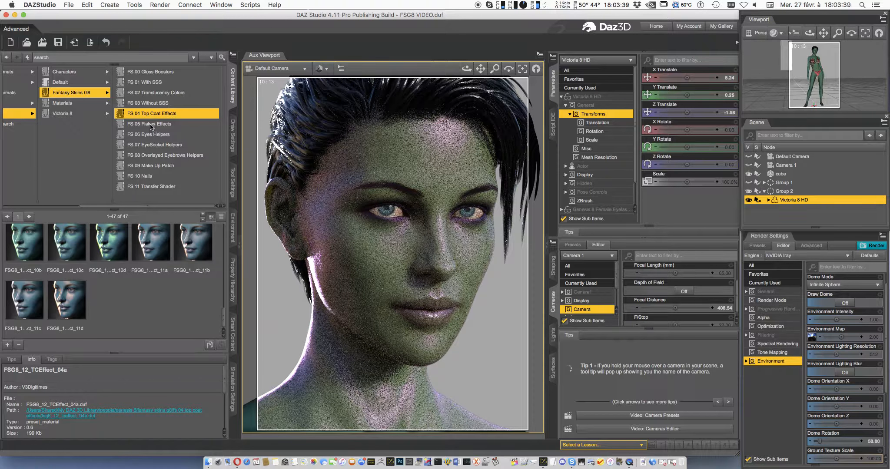
- Apply flakes effect presets 02 and 03 and view the full body through Camera 1
{"action": "left_click", "coordinate": [149, 124]}
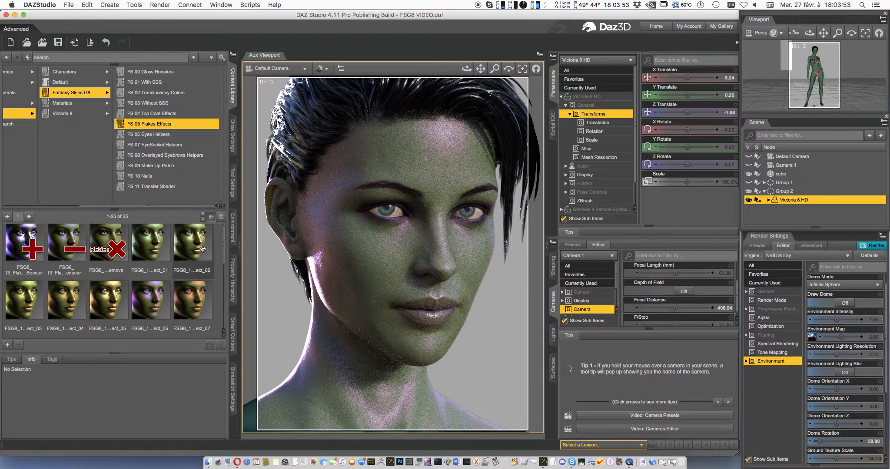
{"action": "left_click", "coordinate": [193, 241]}
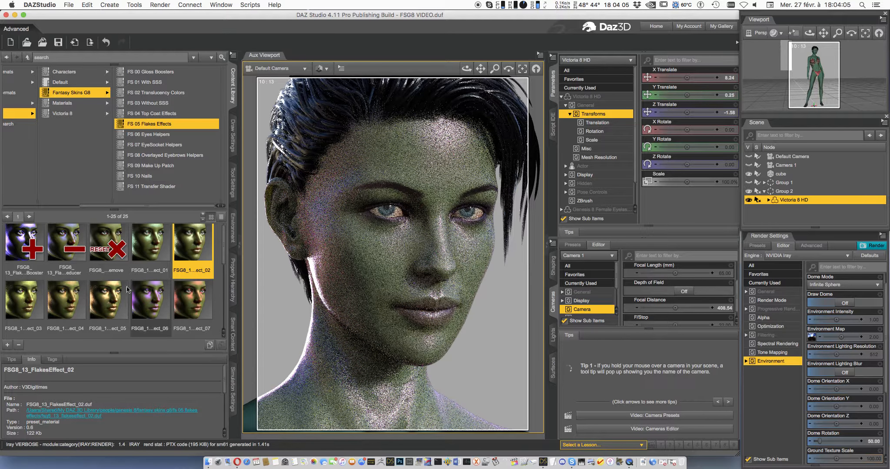
{"action": "double_click", "coordinate": [192, 300]}
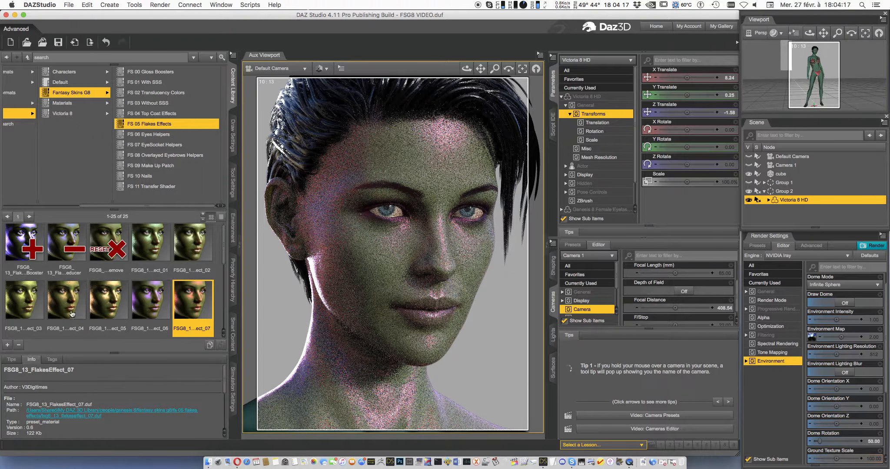
{"action": "double_click", "coordinate": [24, 299]}
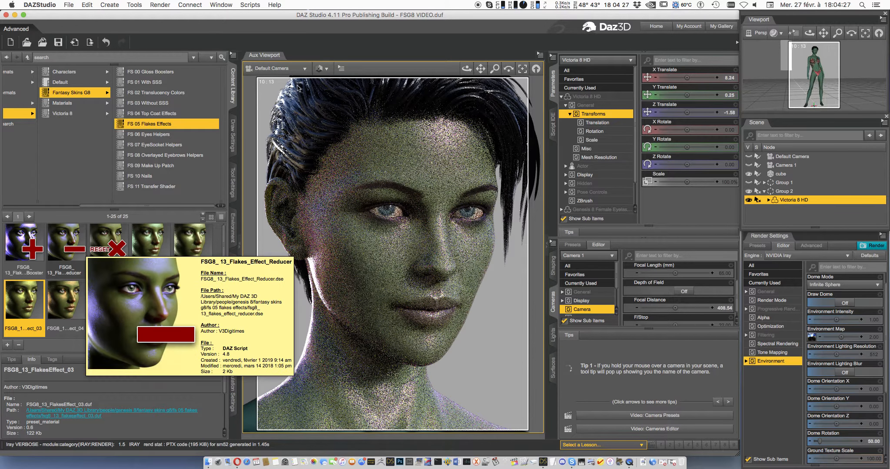
{"action": "left_click", "coordinate": [277, 68]}
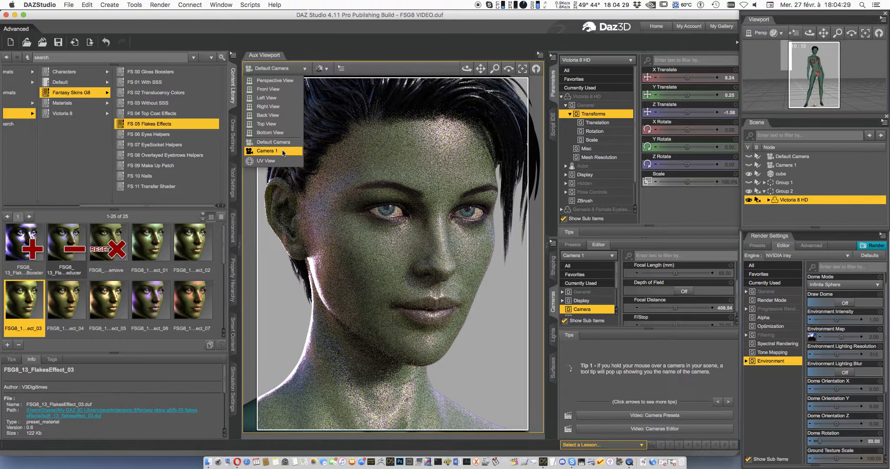
{"action": "left_click", "coordinate": [267, 151]}
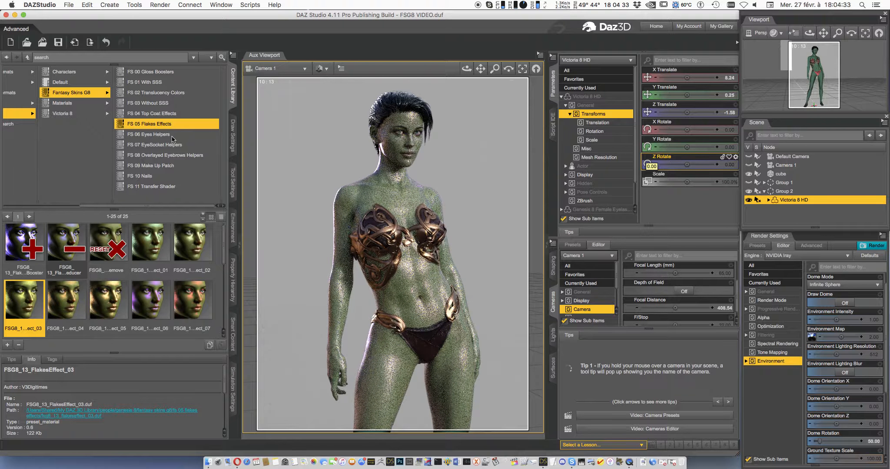
- Browse the eye helper presets, then apply TC Effect Remove from Top Coat Effects
{"action": "left_click", "coordinate": [154, 145]}
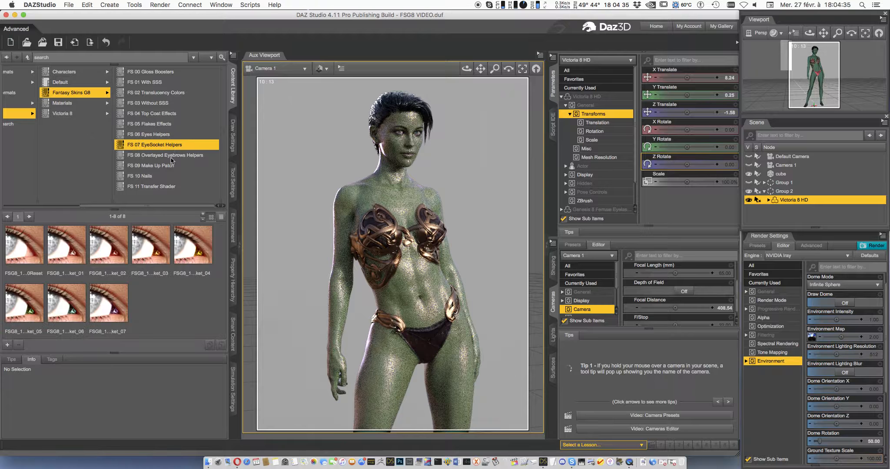
{"action": "left_click", "coordinate": [165, 156]}
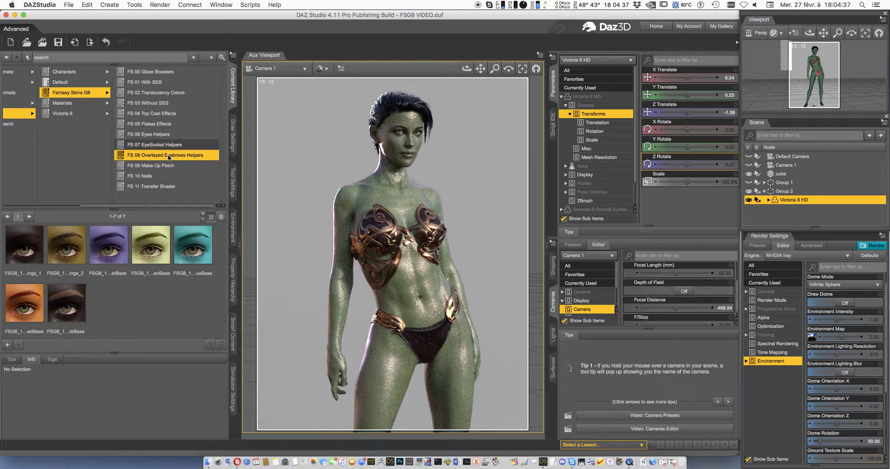
{"action": "left_click", "coordinate": [167, 113]}
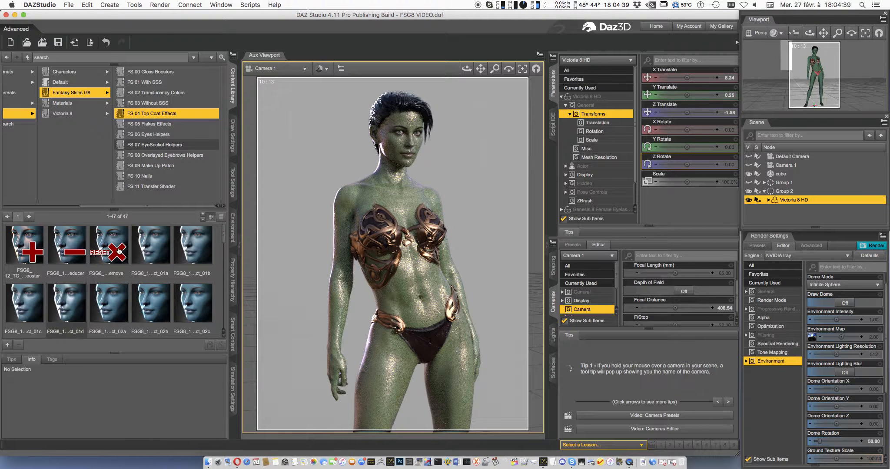
{"action": "double_click", "coordinate": [108, 245]}
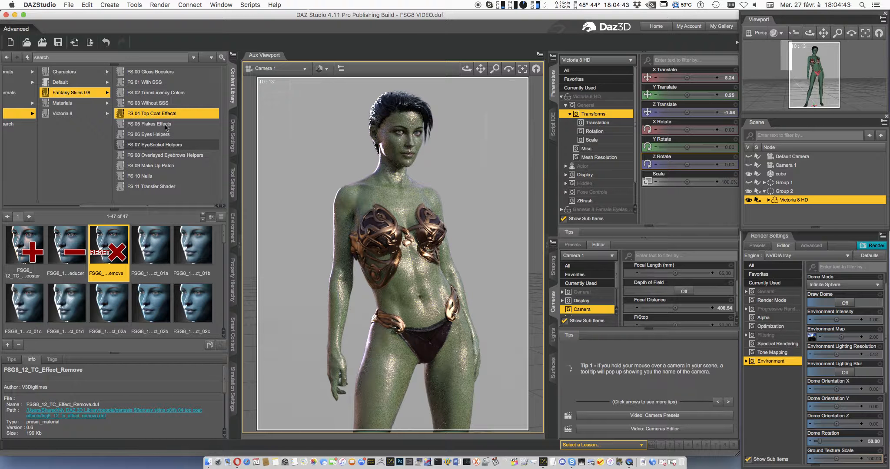
{"action": "left_click", "coordinate": [149, 124]}
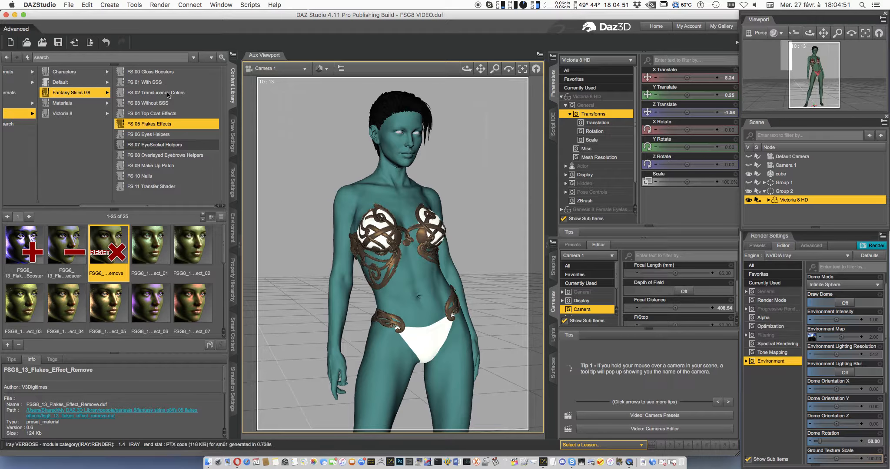
- Apply the FSG8_03b_Medium_Orange skin, then apply Victoria 8 Face 05 Eyebrows from her Iray materials
{"action": "left_click", "coordinate": [144, 82]}
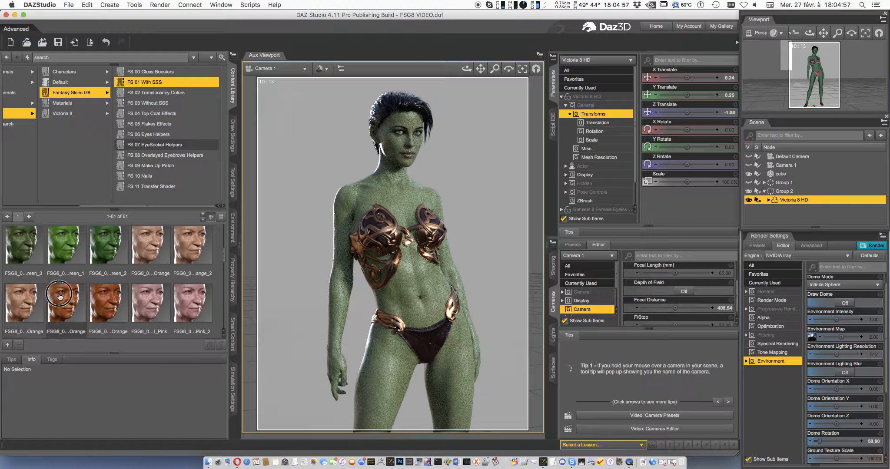
{"action": "double_click", "coordinate": [65, 307]}
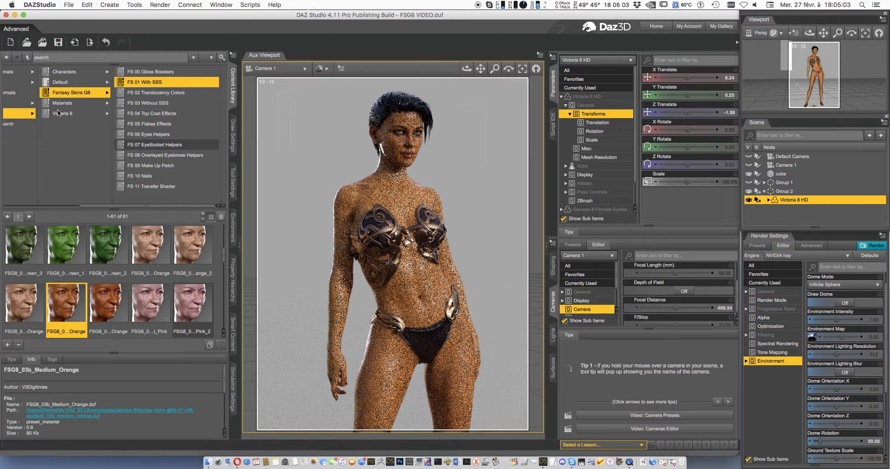
{"action": "left_click", "coordinate": [62, 103]}
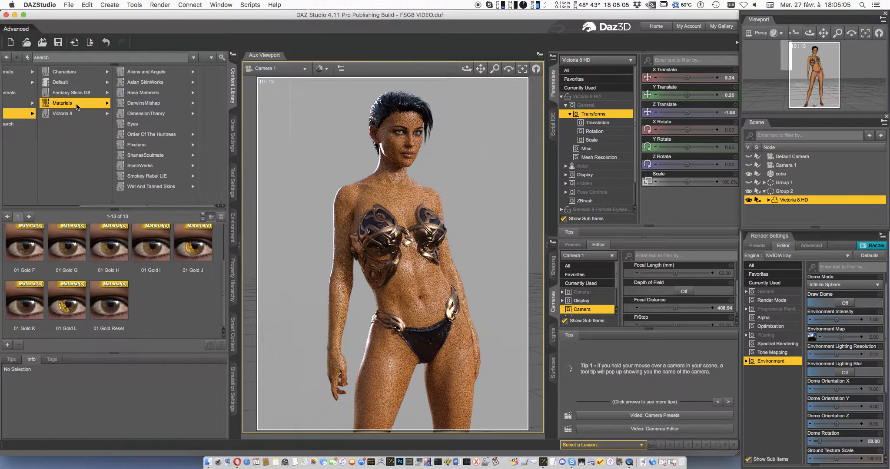
{"action": "left_click", "coordinate": [61, 102]}
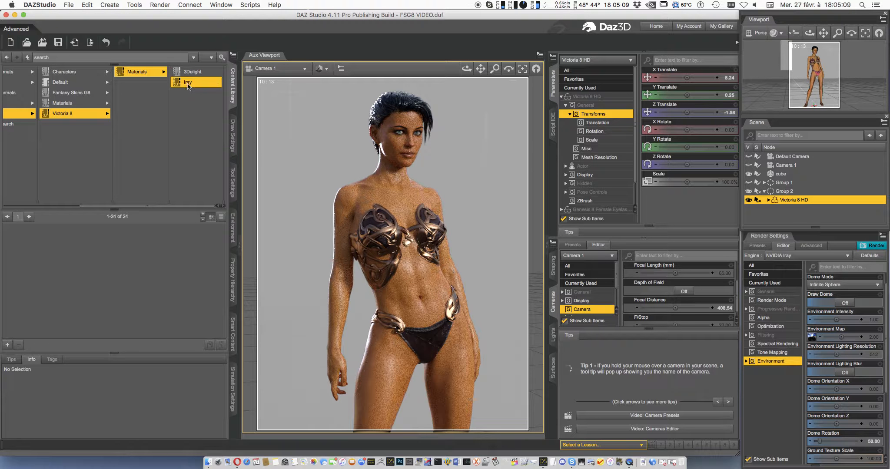
{"action": "left_click", "coordinate": [188, 82]}
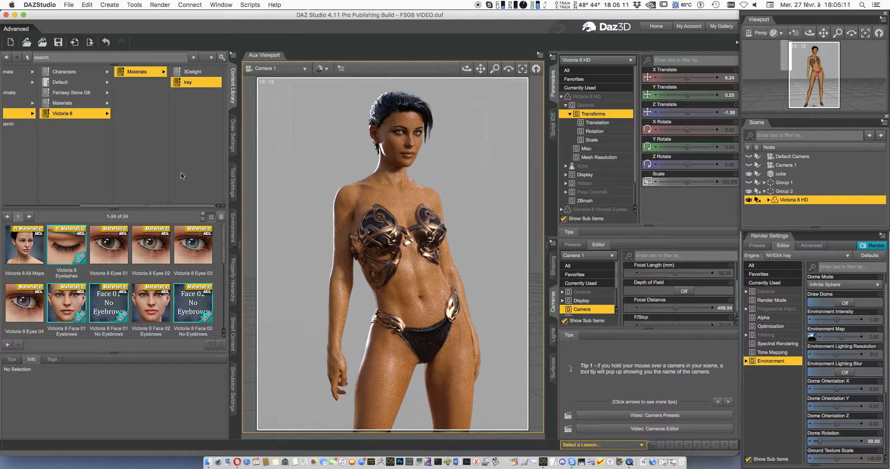
{"action": "scroll", "scroll_direction": "down", "scroll_amount": 3}
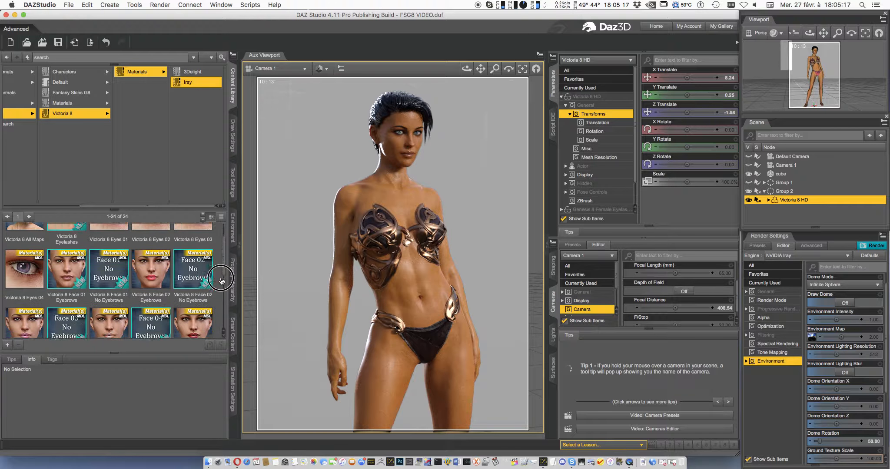
{"action": "double_click", "coordinate": [193, 306]}
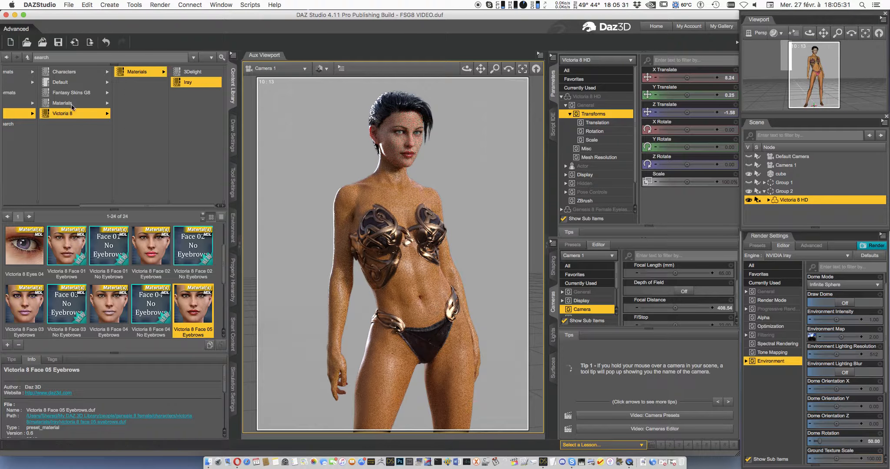
- Return to Fantasy Skins G8's FS 01 With SSS presets and open the Medium Orange preset's details
{"action": "left_click", "coordinate": [71, 92]}
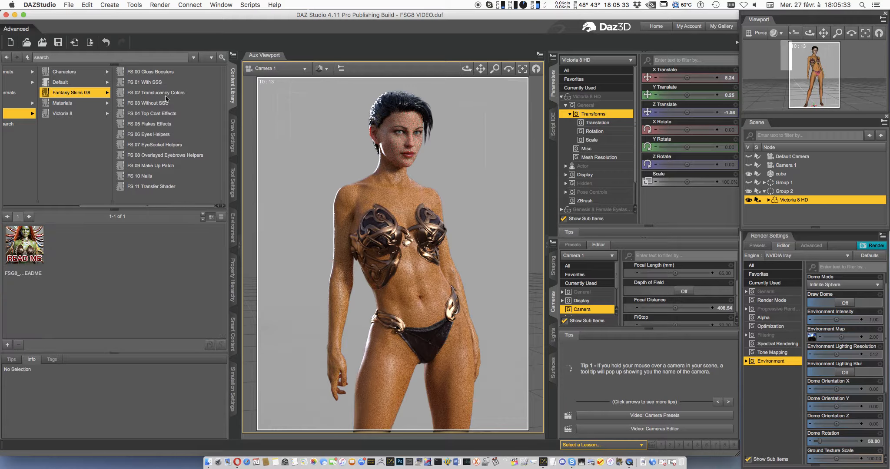
{"action": "left_click", "coordinate": [144, 81]}
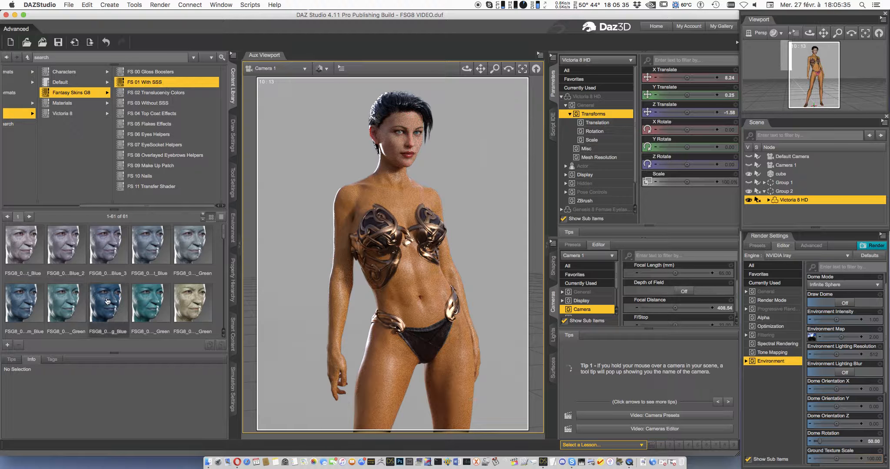
{"action": "double_click", "coordinate": [65, 306]}
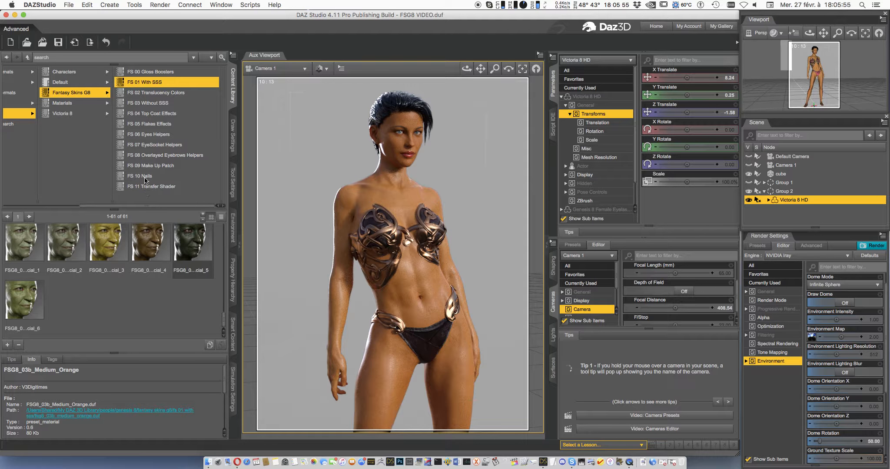
- Browse the Nails, Make Up Patch and Eyebrows folders, then apply FSG8_08a_Strong_Black A With SSS
{"action": "left_click", "coordinate": [144, 176]}
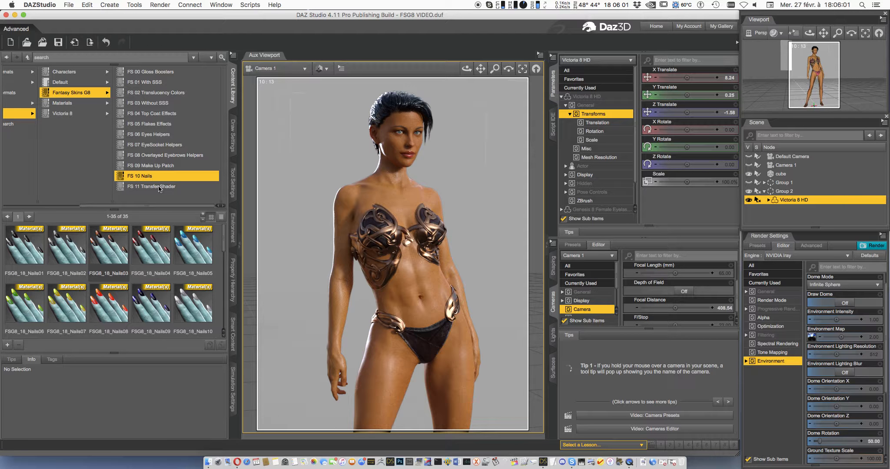
{"action": "mouse_move", "coordinate": [152, 186]}
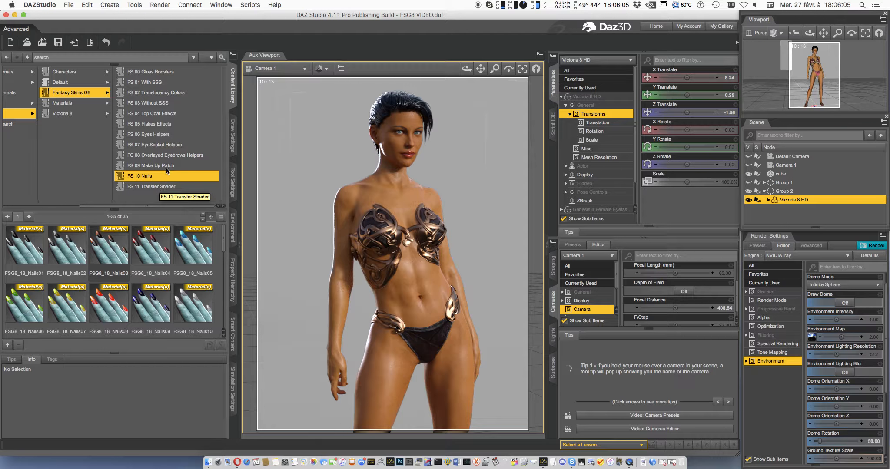
{"action": "left_click", "coordinate": [151, 165]}
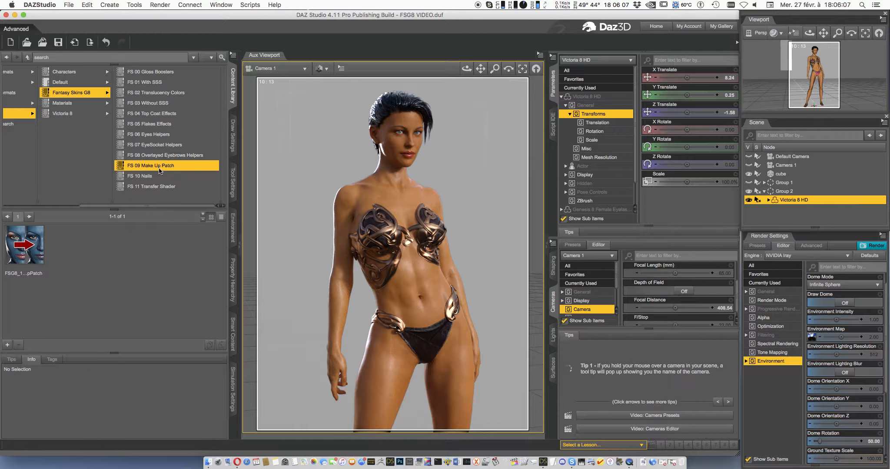
{"action": "left_click", "coordinate": [166, 155]}
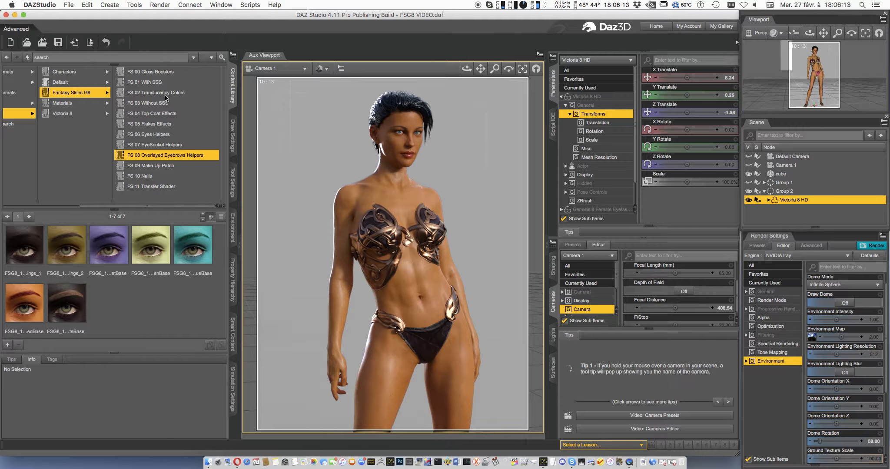
{"action": "left_click", "coordinate": [145, 81]}
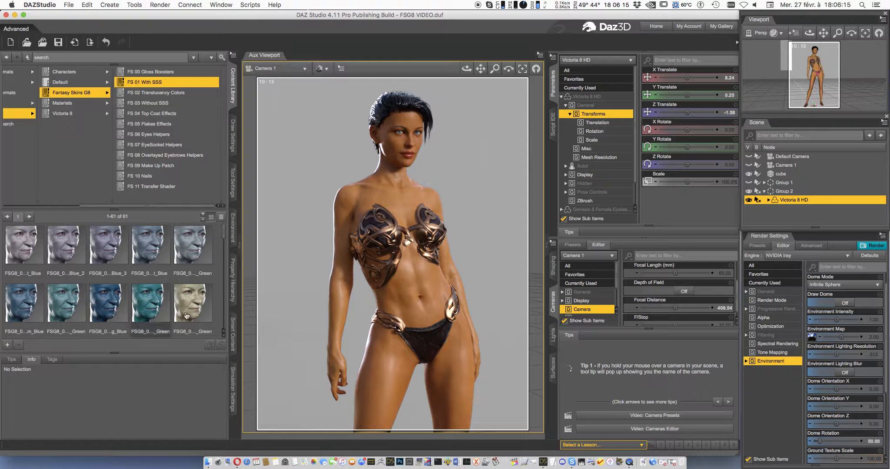
{"action": "scroll", "scroll_direction": "down", "scroll_amount": 3}
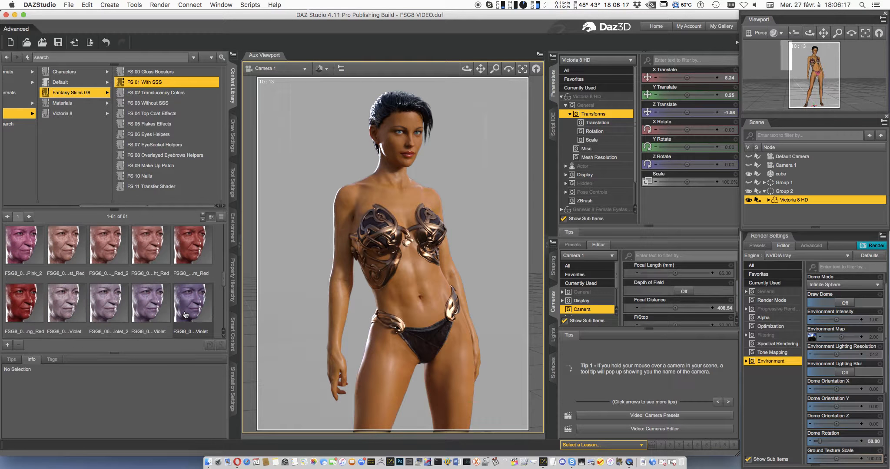
{"action": "left_click", "coordinate": [107, 304]}
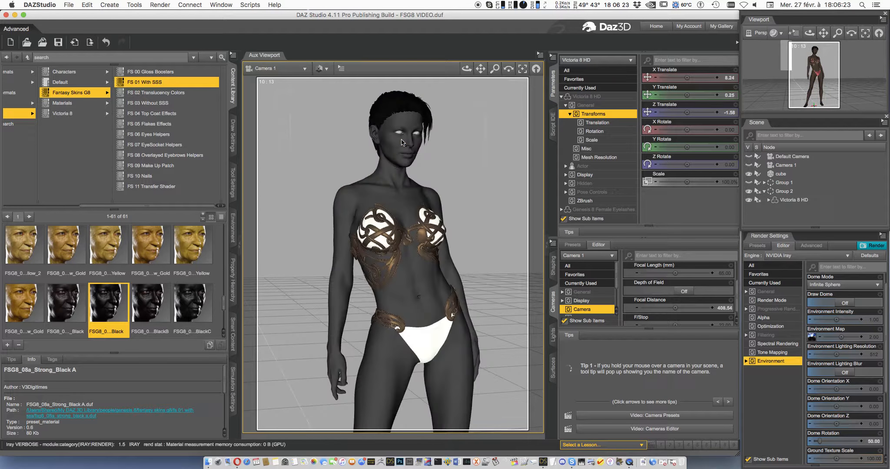
- Switch to the Default Camera close-up, apply a dark FS 08 eyebrow overlay, and run the FS 09 make-up patch
{"action": "left_click", "coordinate": [278, 68]}
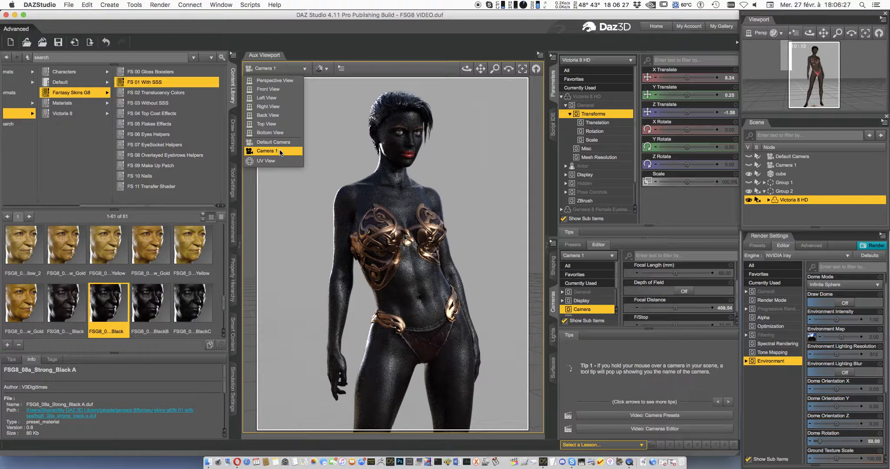
{"action": "left_click", "coordinate": [273, 142]}
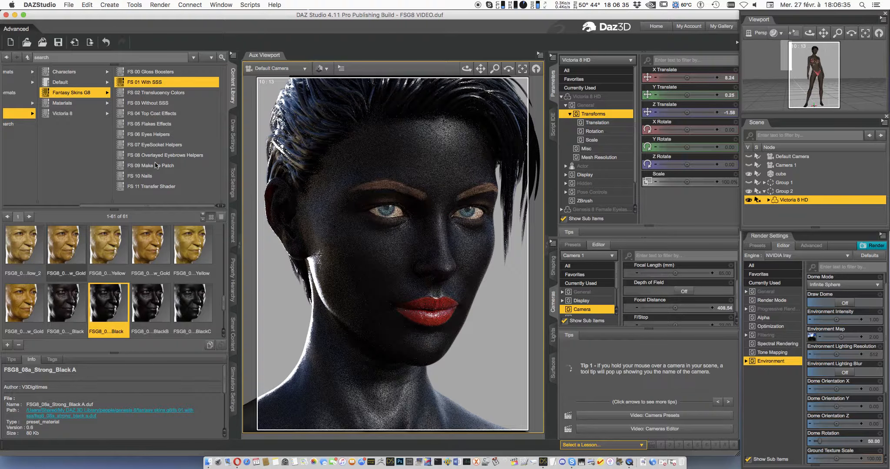
{"action": "left_click", "coordinate": [165, 155]}
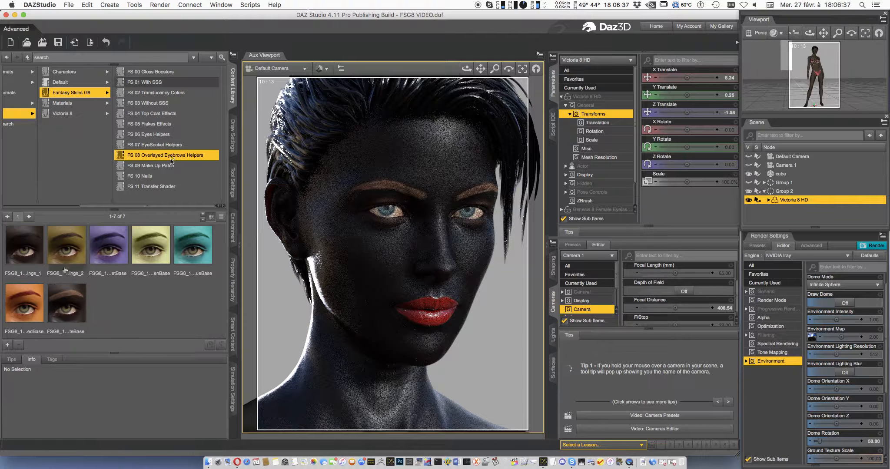
{"action": "double_click", "coordinate": [24, 245]}
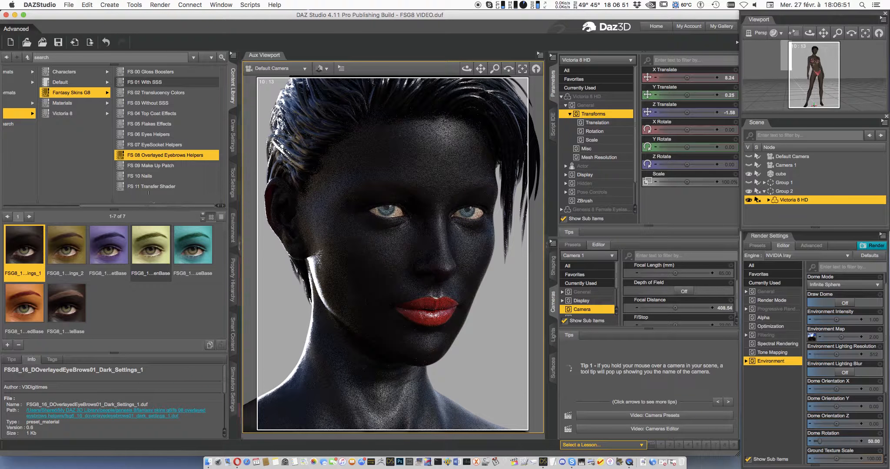
{"action": "left_click", "coordinate": [149, 165]}
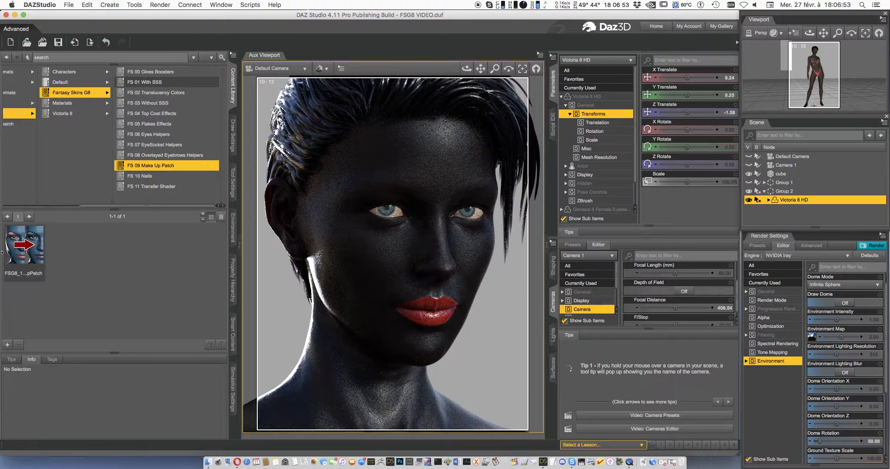
{"action": "left_click", "coordinate": [24, 244]}
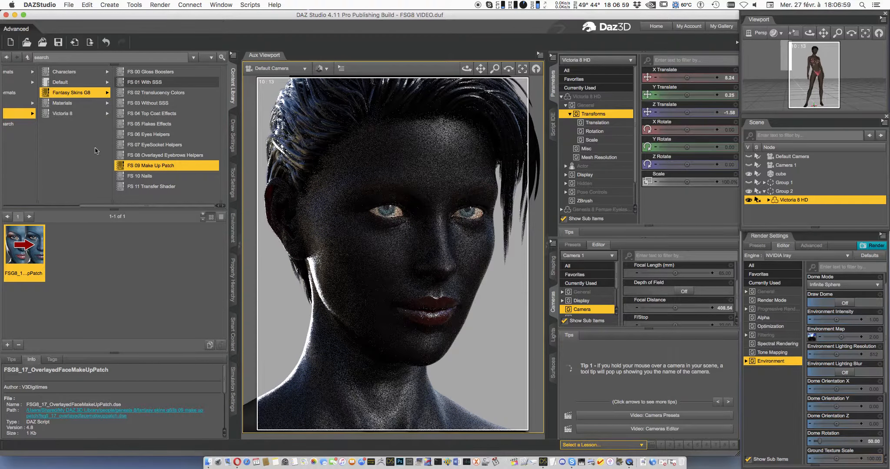
- Apply the bright blue EyeHelper_06b from FS 06 Eyes Helpers to Victoria's eyes
{"action": "left_click", "coordinate": [154, 145]}
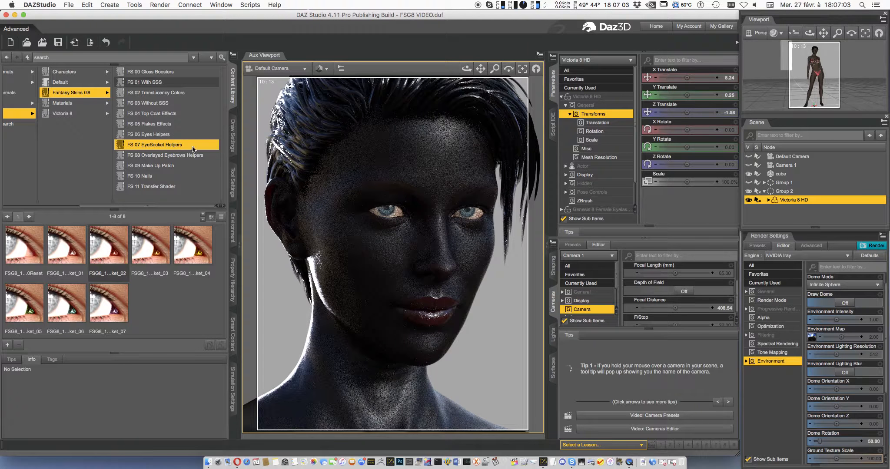
{"action": "left_click", "coordinate": [149, 134]}
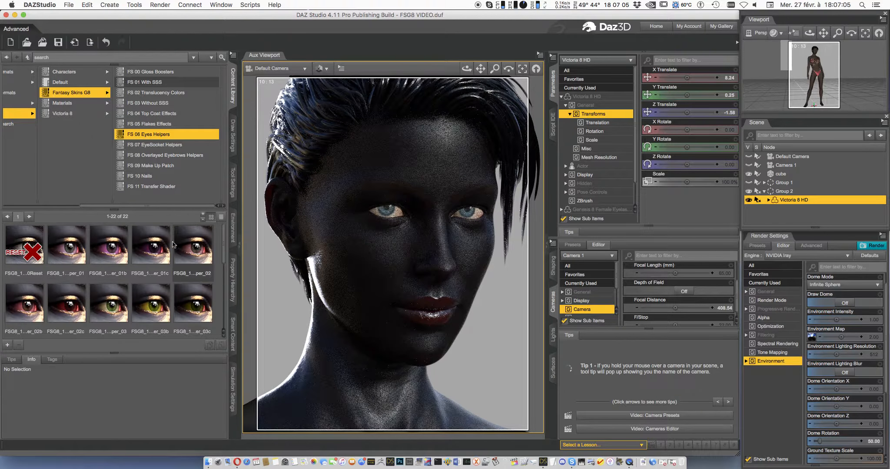
{"action": "scroll", "scroll_direction": "down", "scroll_amount": 3}
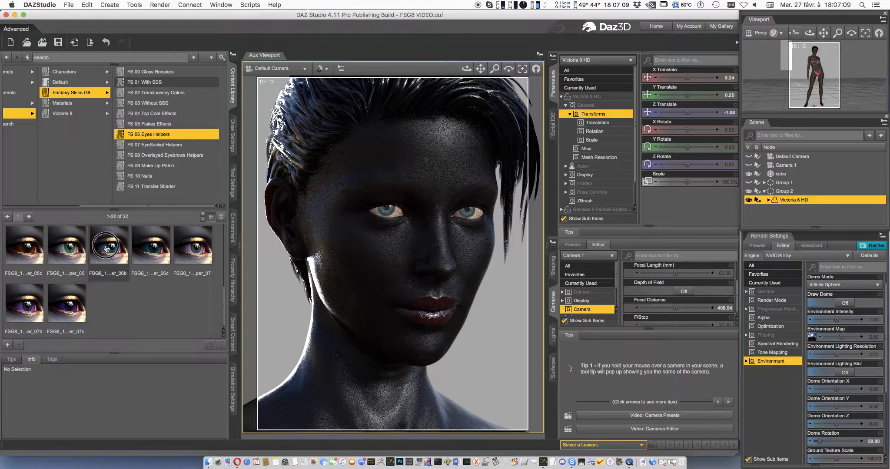
{"action": "left_click", "coordinate": [108, 245]}
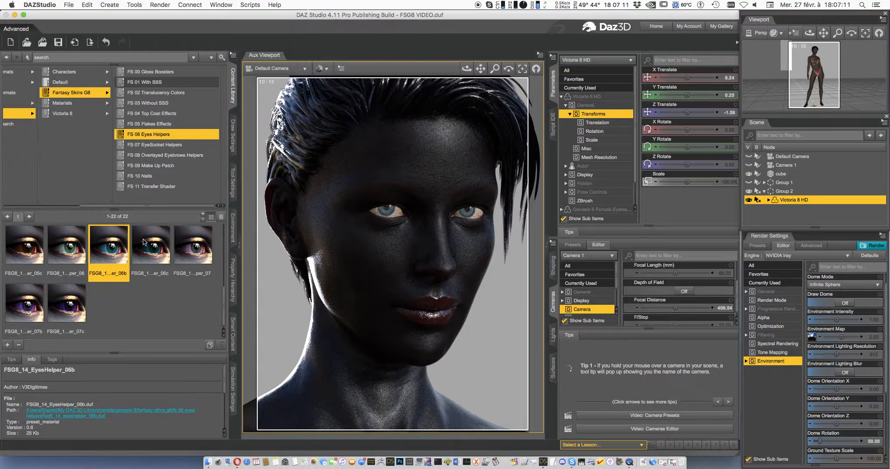
{"action": "double_click", "coordinate": [159, 235]}
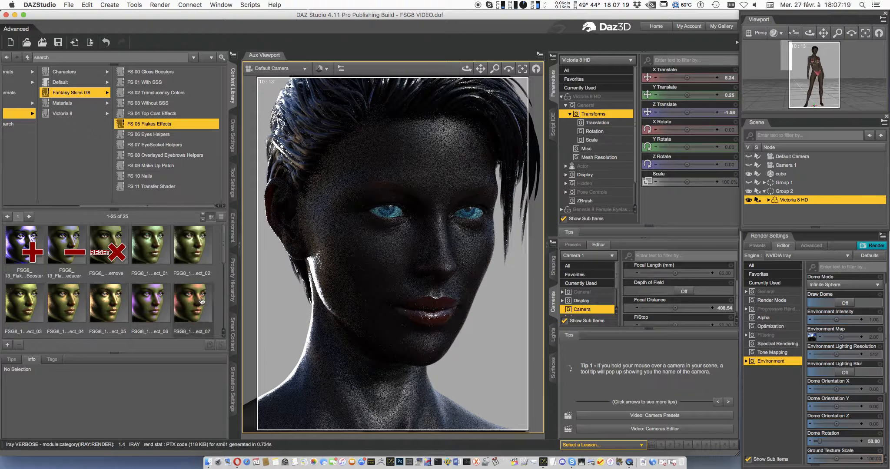
- Add FlakesEffect_07, return to the Camera 1 full-body view, and apply a green FS 04 top coat
{"action": "double_click", "coordinate": [192, 305]}
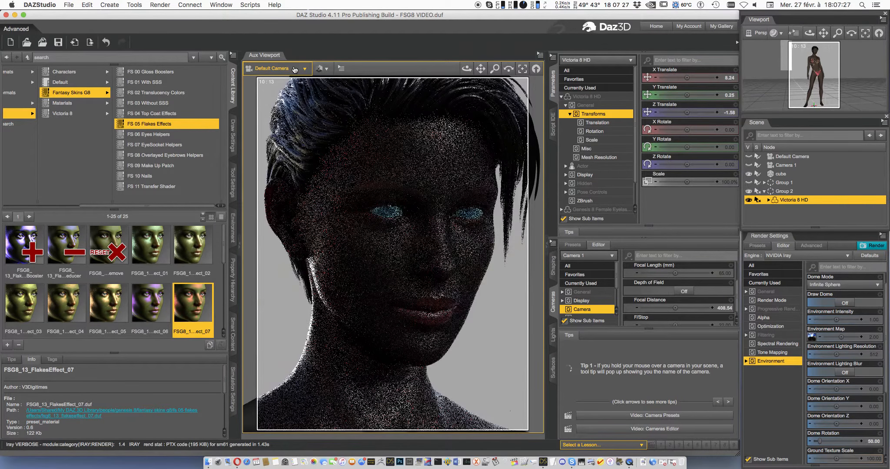
{"action": "left_click", "coordinate": [277, 68]}
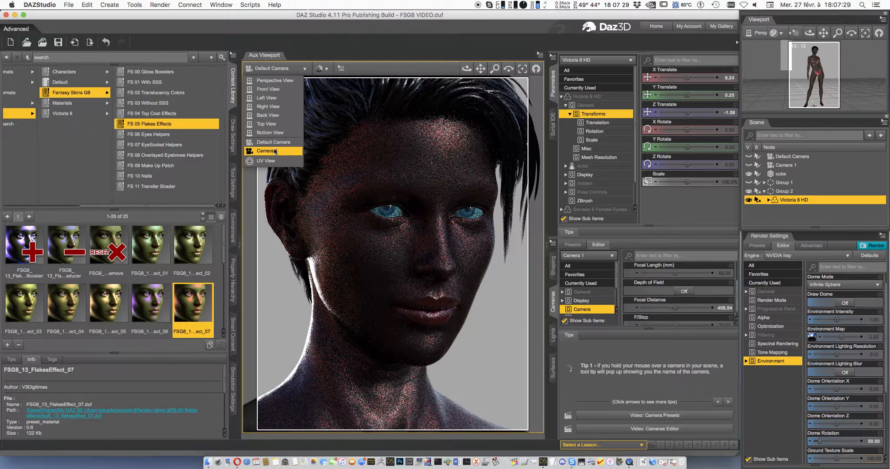
{"action": "left_click", "coordinate": [266, 150]}
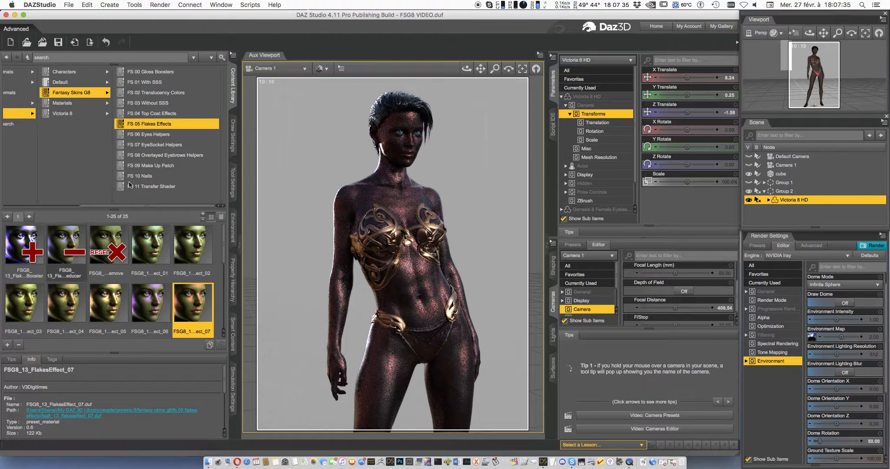
{"action": "left_click", "coordinate": [152, 113]}
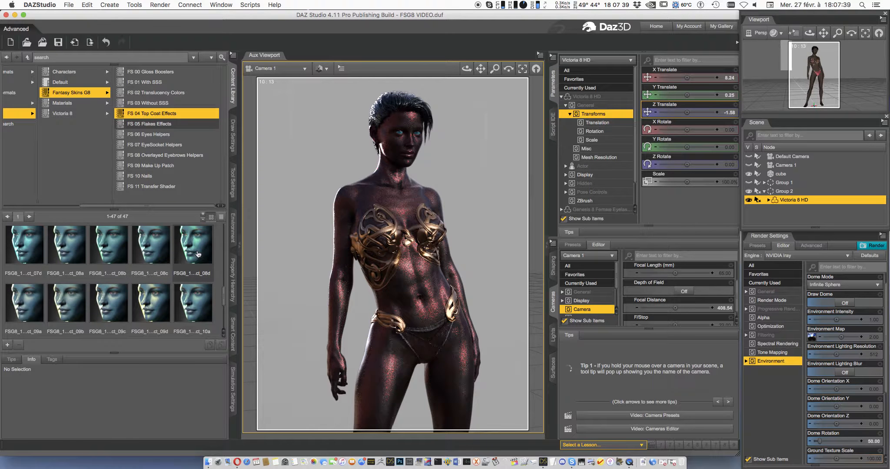
{"action": "double_click", "coordinate": [150, 244]}
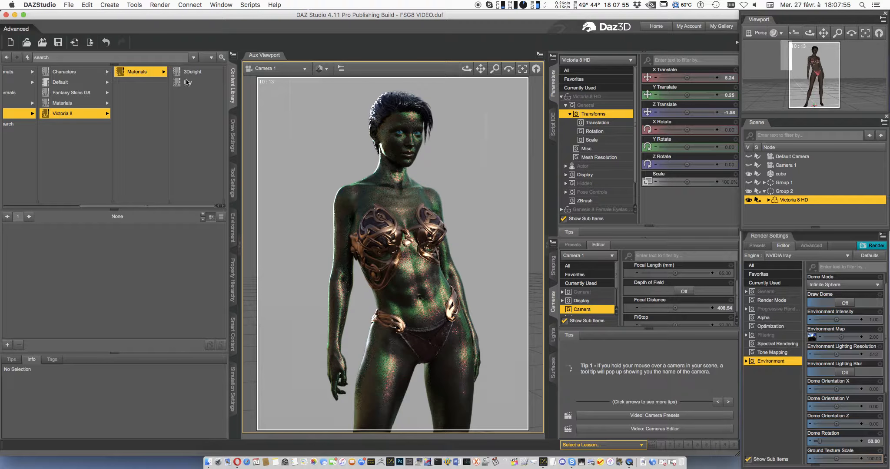
- Restore the Victoria 8 All Maps Iray skin, apply TCEffect_08d, then apply TC_Effect_Remove
{"action": "left_click", "coordinate": [187, 81]}
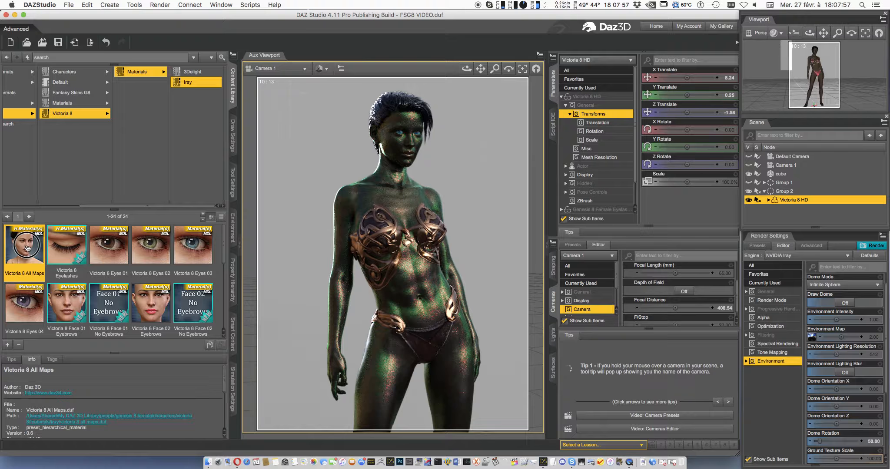
{"action": "double_click", "coordinate": [24, 245]}
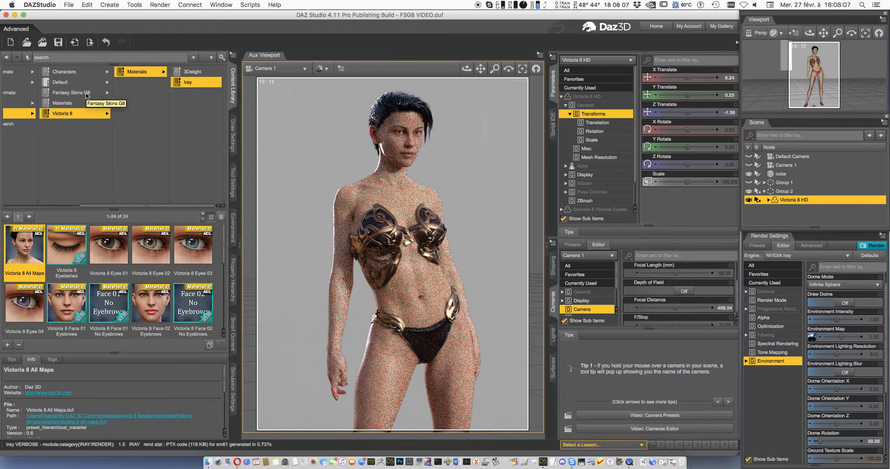
{"action": "left_click", "coordinate": [71, 93]}
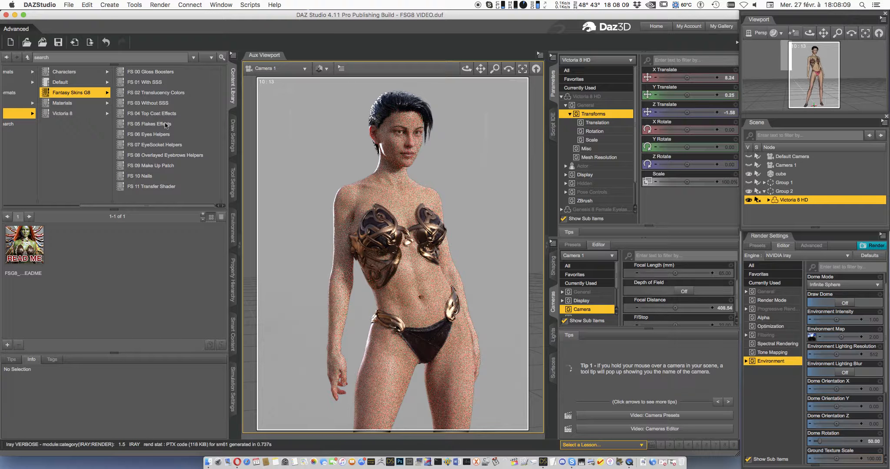
{"action": "left_click", "coordinate": [152, 113]}
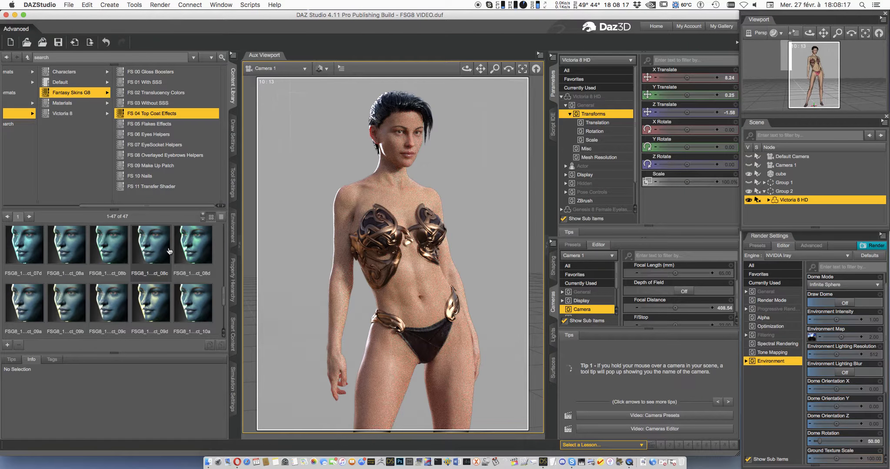
{"action": "double_click", "coordinate": [150, 245]}
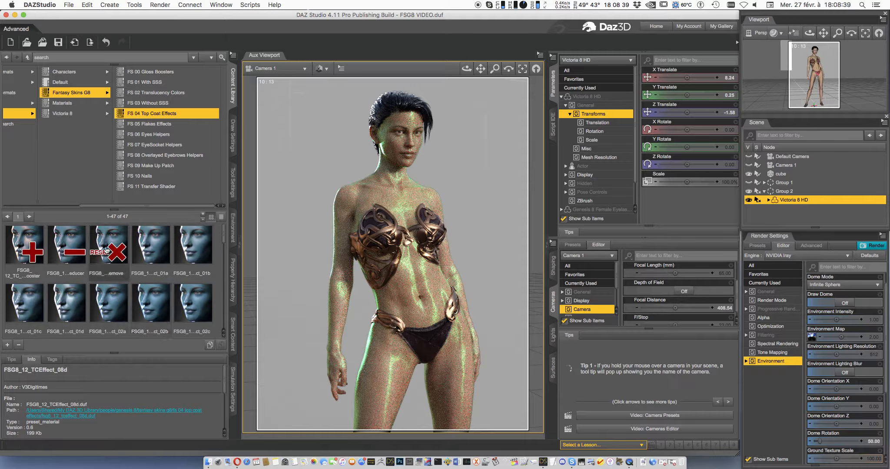
{"action": "double_click", "coordinate": [108, 244]}
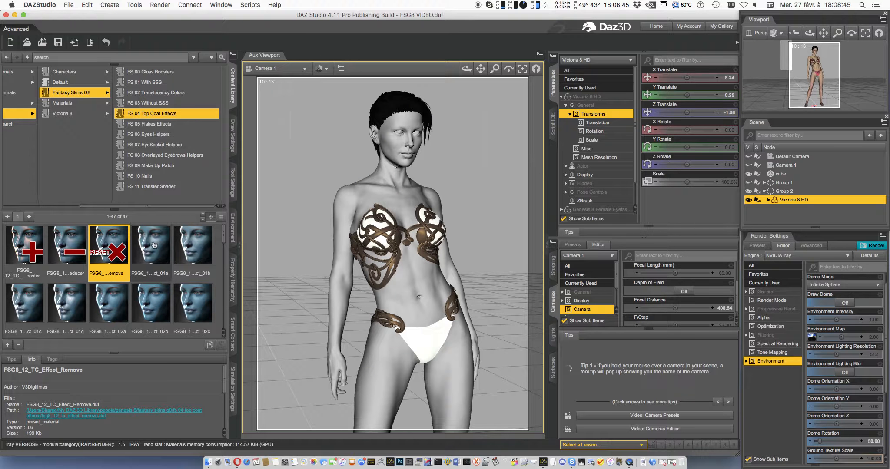
{"action": "mouse_move", "coordinate": [150, 244]}
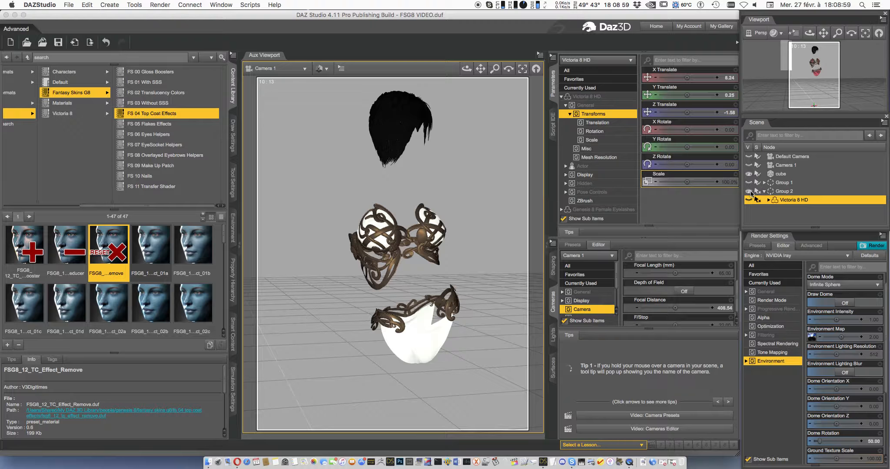
- Make Group 1 visible to show the goblin, and bring up the FS 01 With SSS presets
{"action": "left_click", "coordinate": [784, 191]}
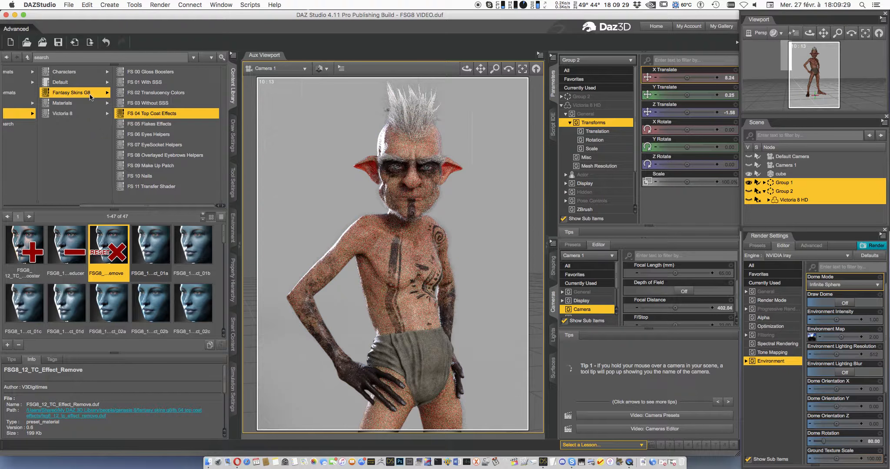
{"action": "left_click", "coordinate": [150, 82]}
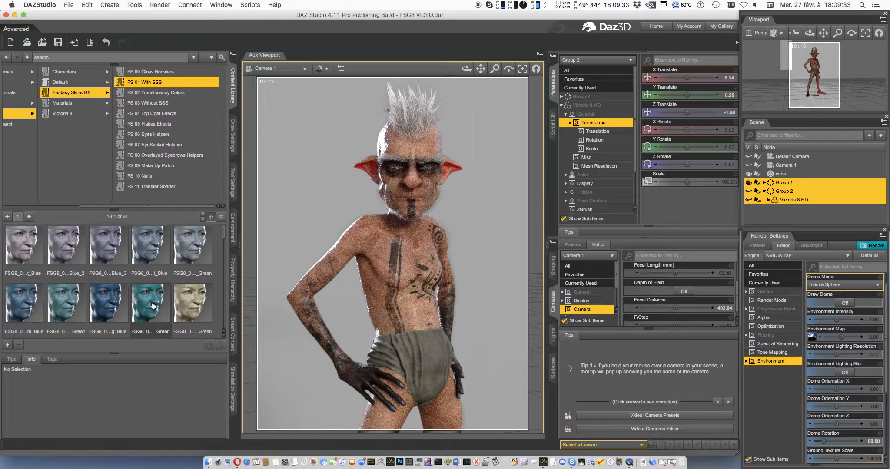
- Try Medium Blue Green, select Dolb HD in Group 1, then apply FSG8_09a_Special_1
{"action": "double_click", "coordinate": [66, 302]}
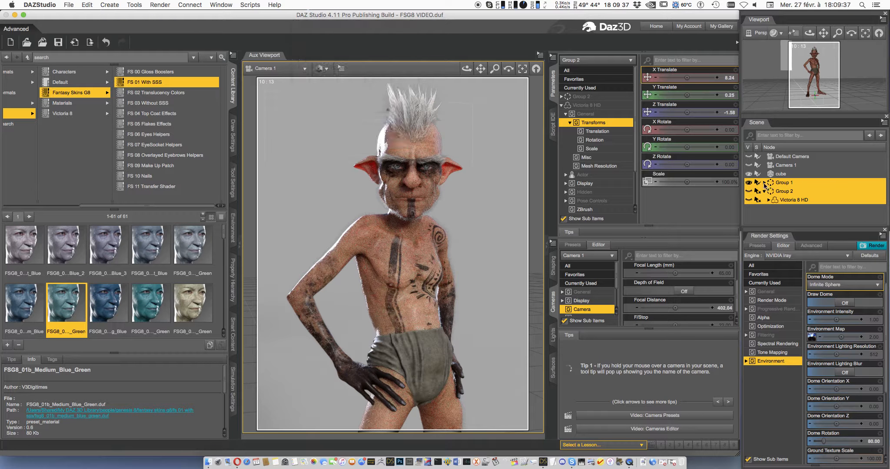
{"action": "left_click", "coordinate": [788, 192]}
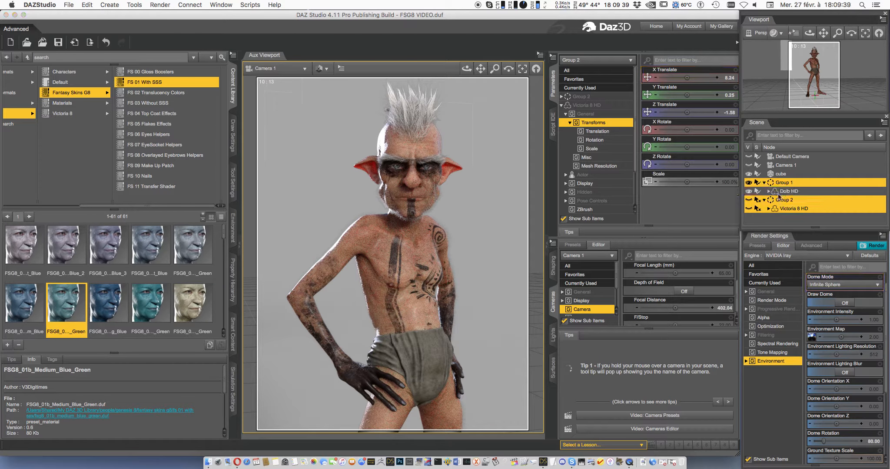
{"action": "left_click", "coordinate": [789, 191]}
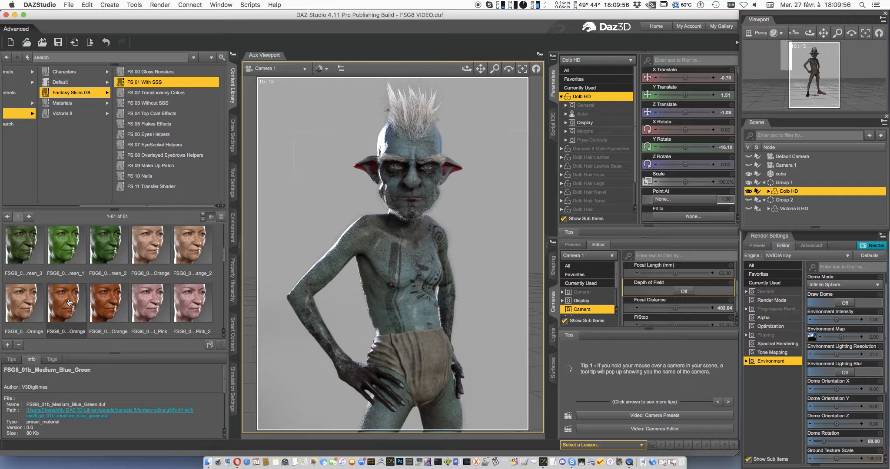
{"action": "scroll", "scroll_direction": "down", "scroll_amount": 3}
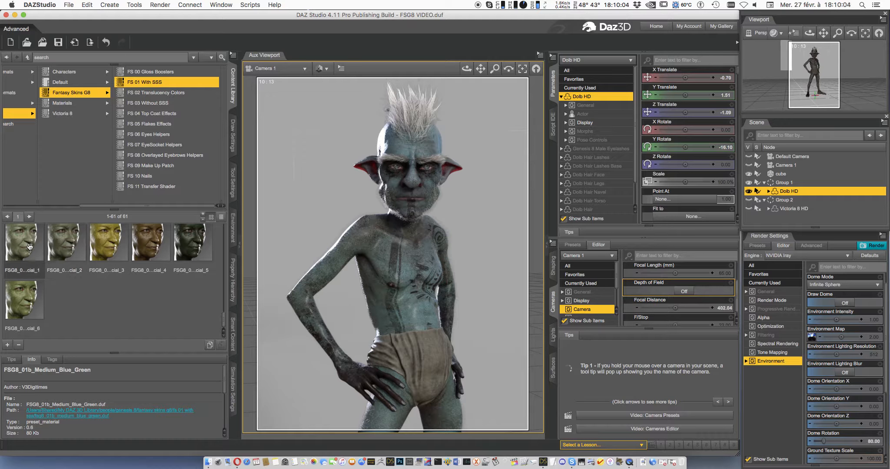
{"action": "left_click", "coordinate": [22, 244]}
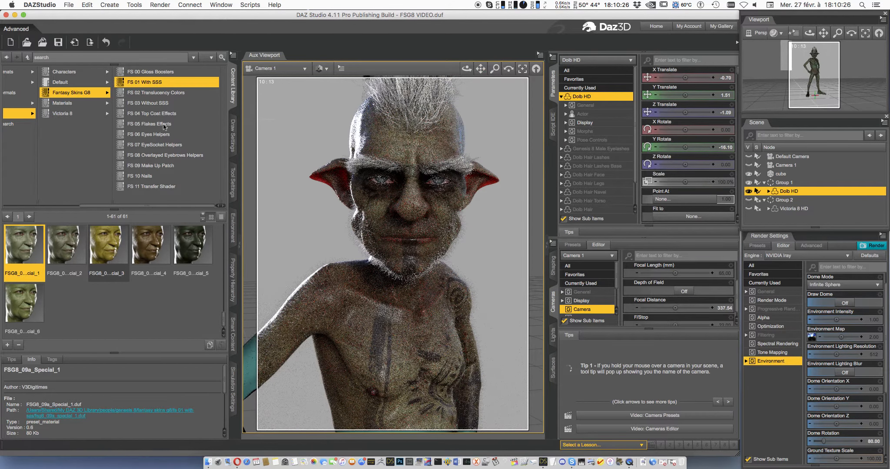
- Try yellow-green and then blue ear translucency presets from FS 02 Translucency Colors
{"action": "left_click", "coordinate": [158, 93]}
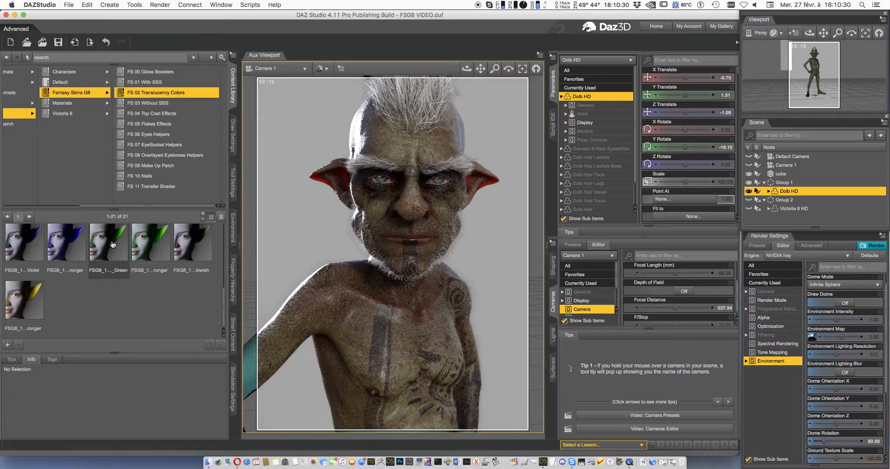
{"action": "double_click", "coordinate": [107, 241]}
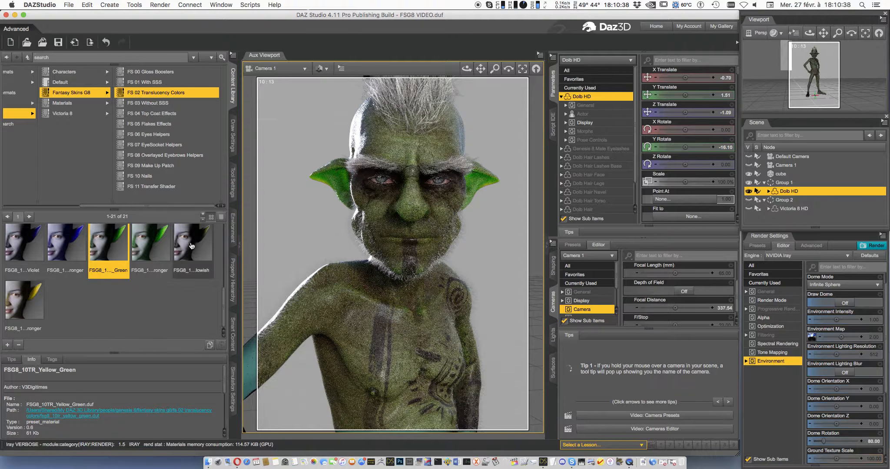
{"action": "mouse_move", "coordinate": [192, 244]}
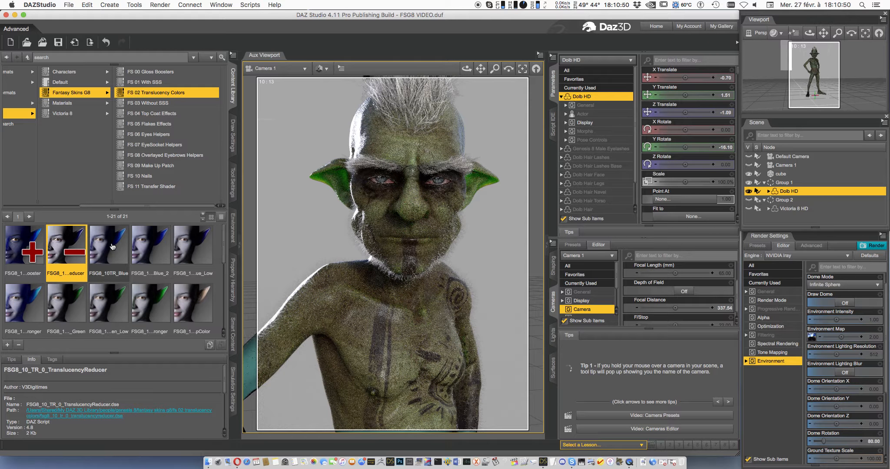
{"action": "double_click", "coordinate": [108, 245]}
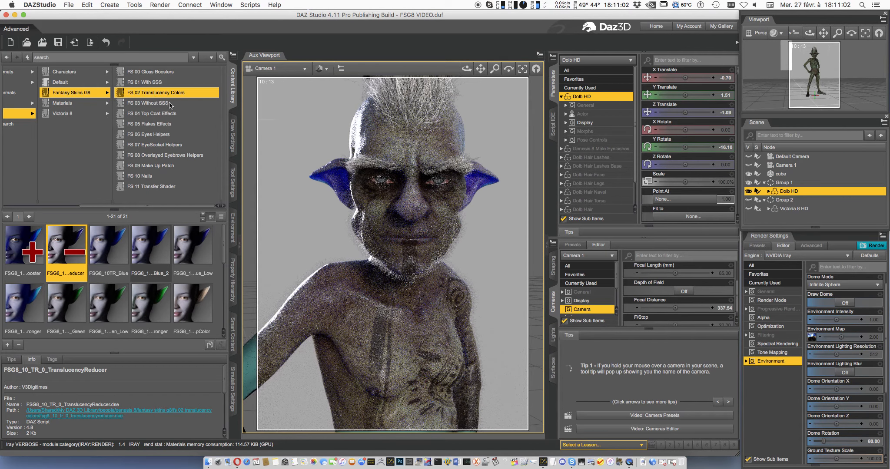
- Give the goblin FSG8_01c_Strong_Blue skin with FSG8_10TR_Green ear translucency
{"action": "left_click", "coordinate": [144, 81]}
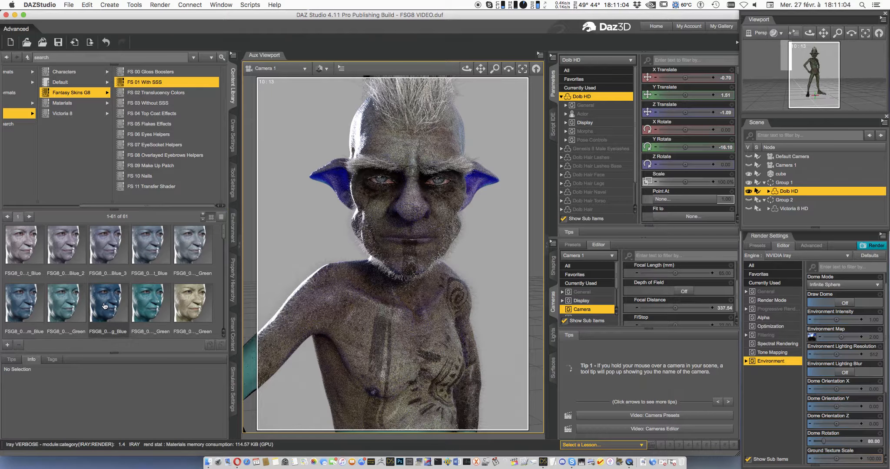
{"action": "double_click", "coordinate": [107, 305]}
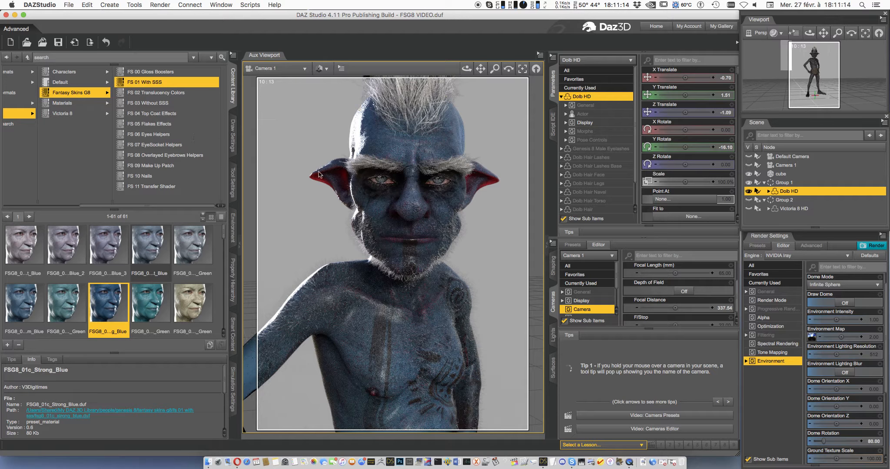
{"action": "left_click", "coordinate": [156, 92]}
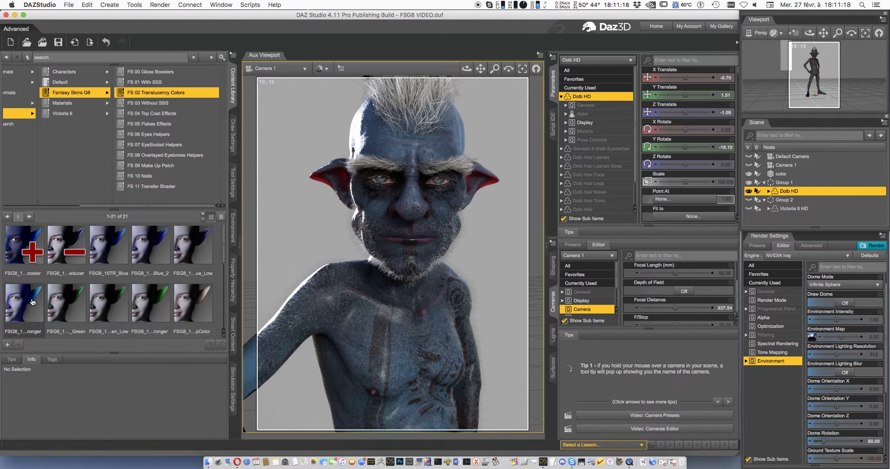
{"action": "double_click", "coordinate": [65, 307]}
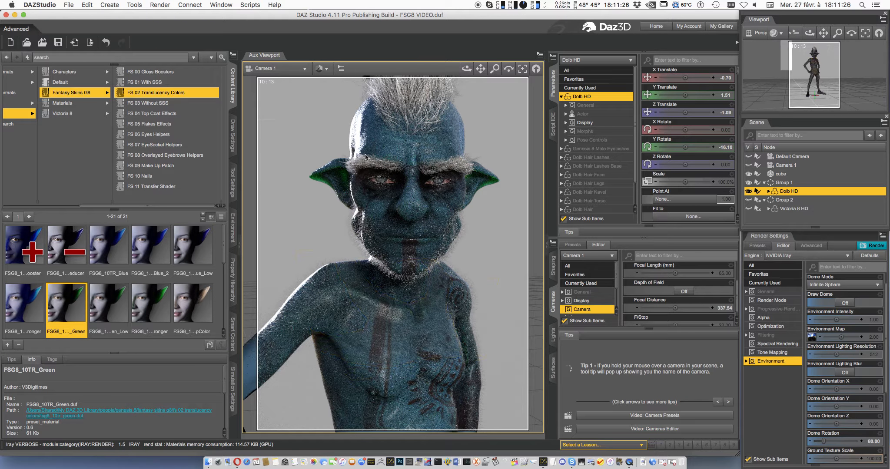
{"action": "left_click", "coordinate": [151, 112]}
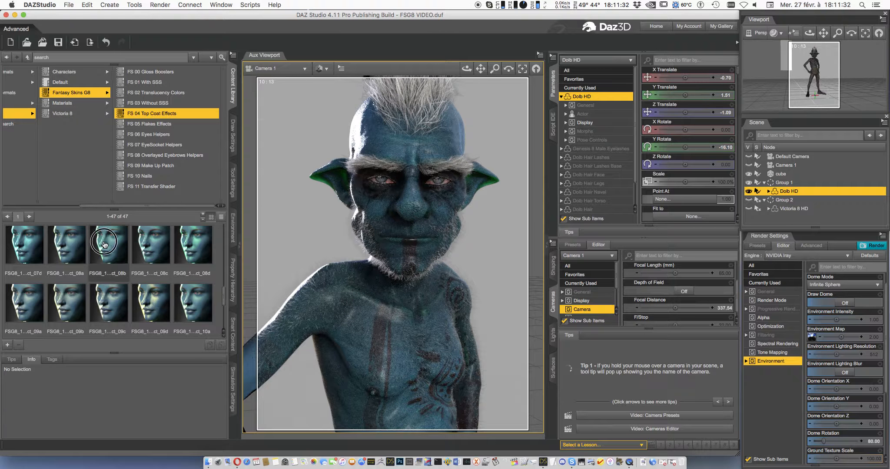
- Apply the green FSG8_12_TCEffect_08b, soften it with TC Effect Reducer, and frame the whole goblin
{"action": "left_click", "coordinate": [107, 244]}
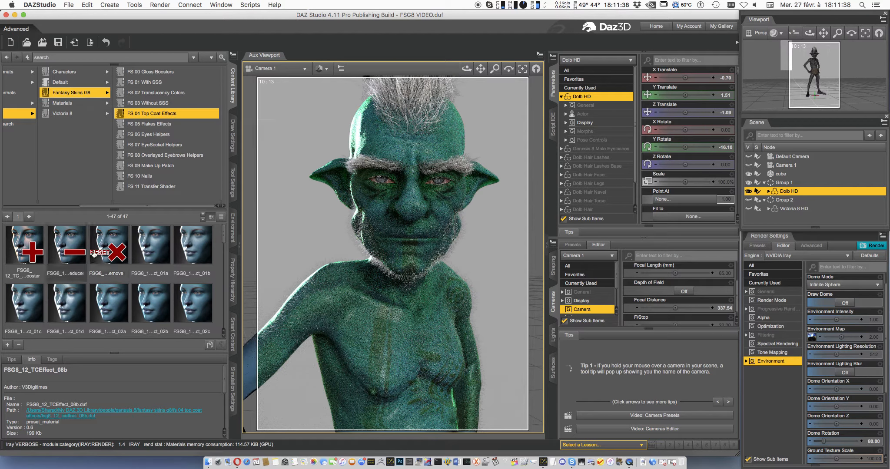
{"action": "left_click", "coordinate": [66, 245]}
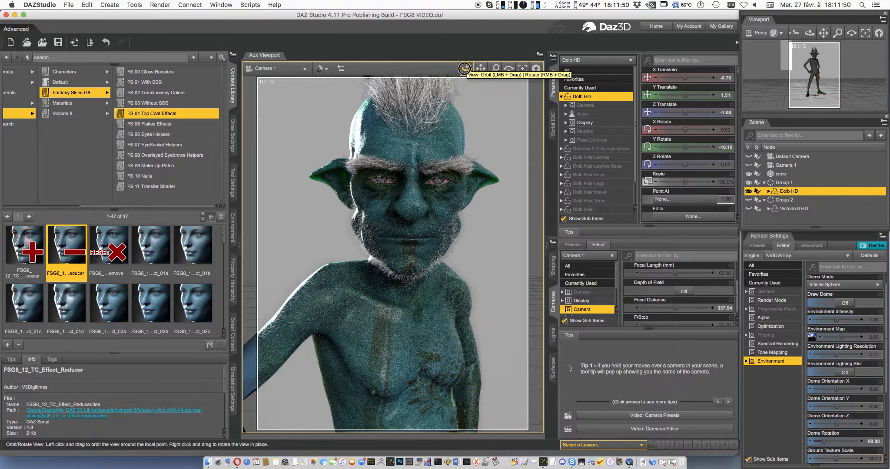
{"action": "left_click", "coordinate": [466, 72]}
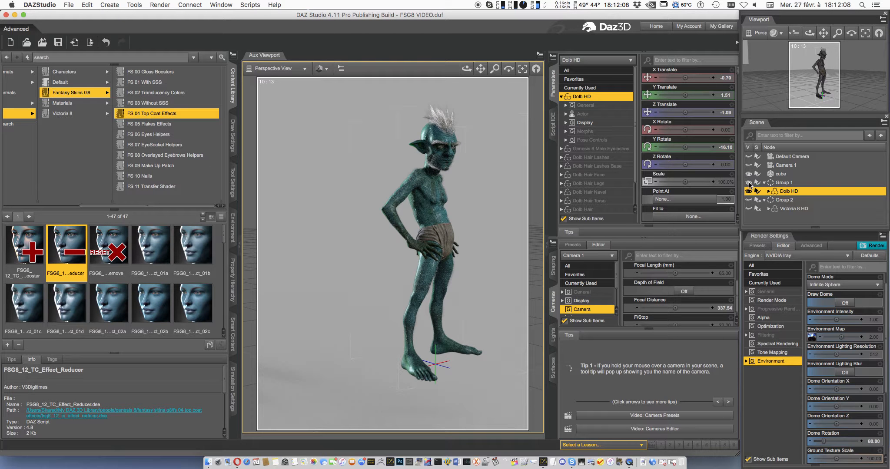
- Select Group 1 in the Scene pane and right-click it to delete it
{"action": "left_click", "coordinate": [784, 182]}
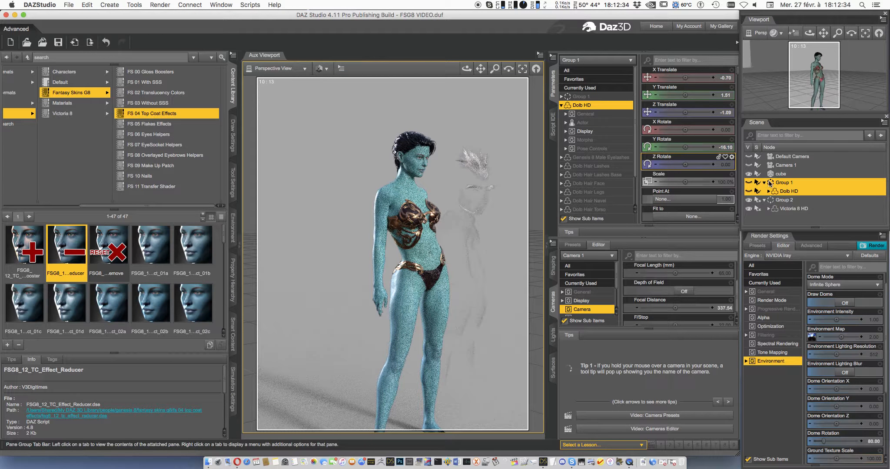
{"action": "right_click", "coordinate": [784, 182]}
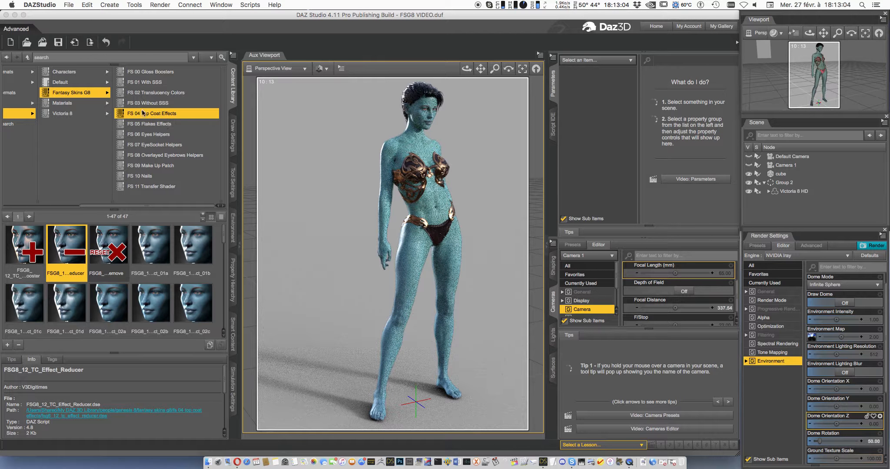
- Apply FSG8_02a Lightest Green With SSS skin to Victoria 8 HD, dismissing the file error
{"action": "left_click", "coordinate": [144, 82]}
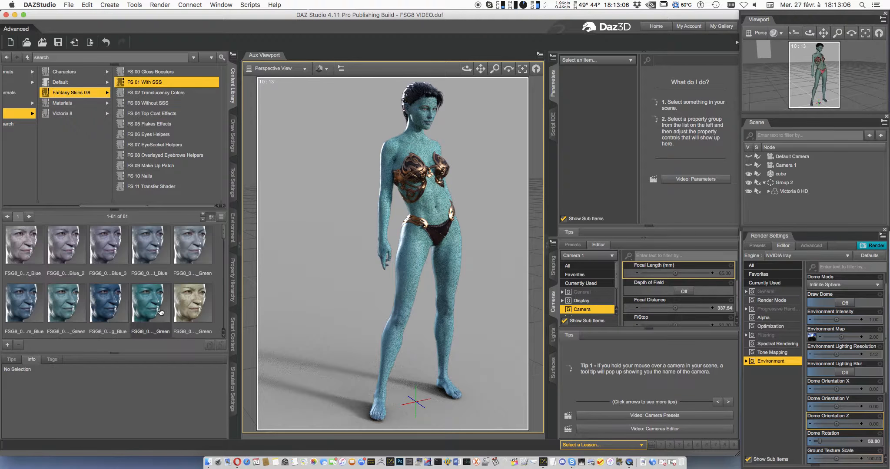
{"action": "double_click", "coordinate": [192, 302]}
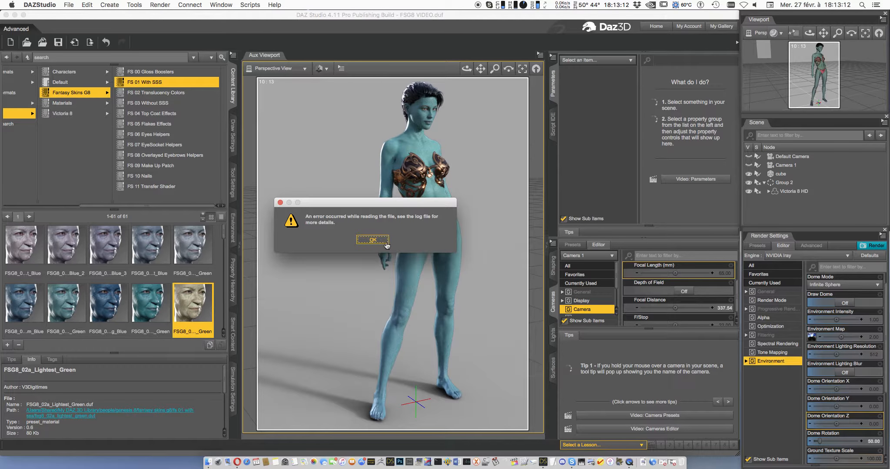
{"action": "left_click", "coordinate": [372, 239]}
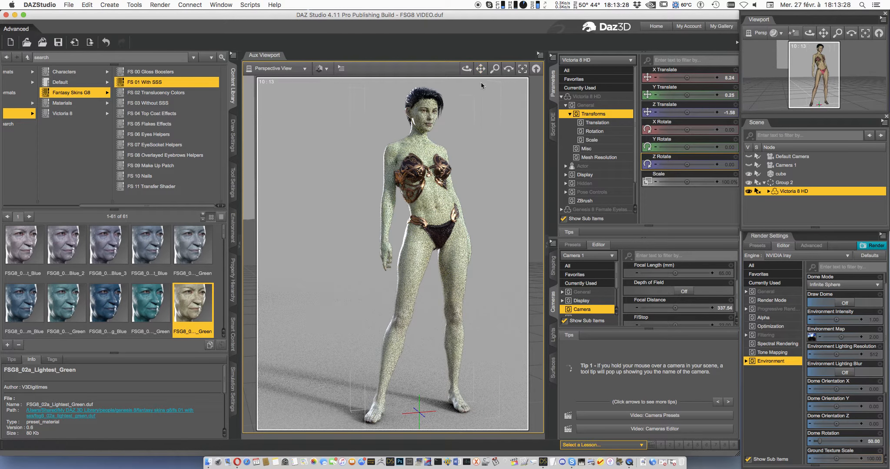
{"action": "left_click", "coordinate": [465, 68]}
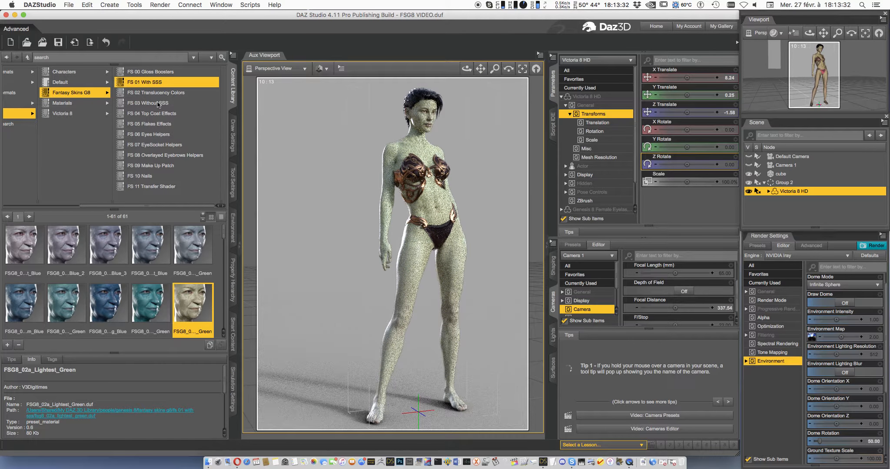
{"action": "left_click", "coordinate": [156, 92]}
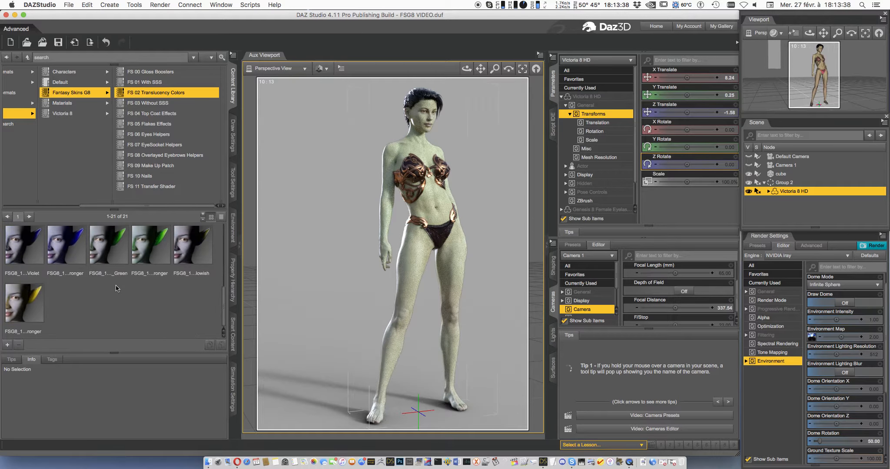
- Apply the red Stronger translucency preset and view Victoria close up through Camera 1
{"action": "scroll", "scroll_direction": "down", "scroll_amount": 3}
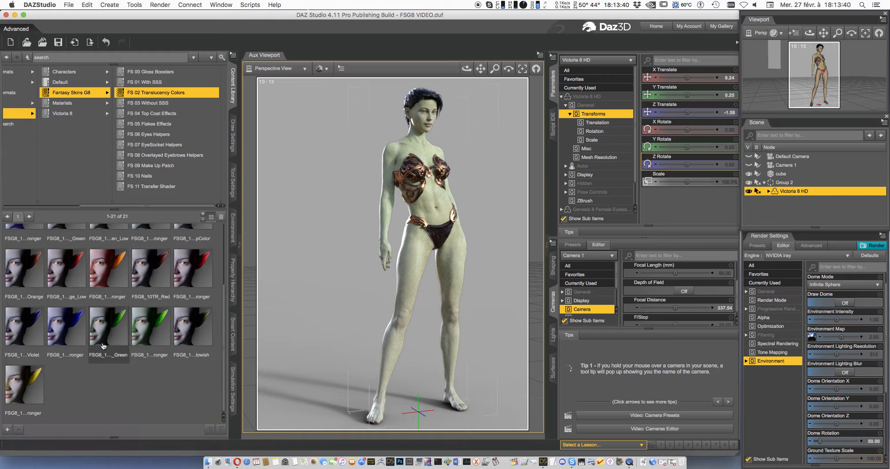
{"action": "double_click", "coordinate": [107, 268]}
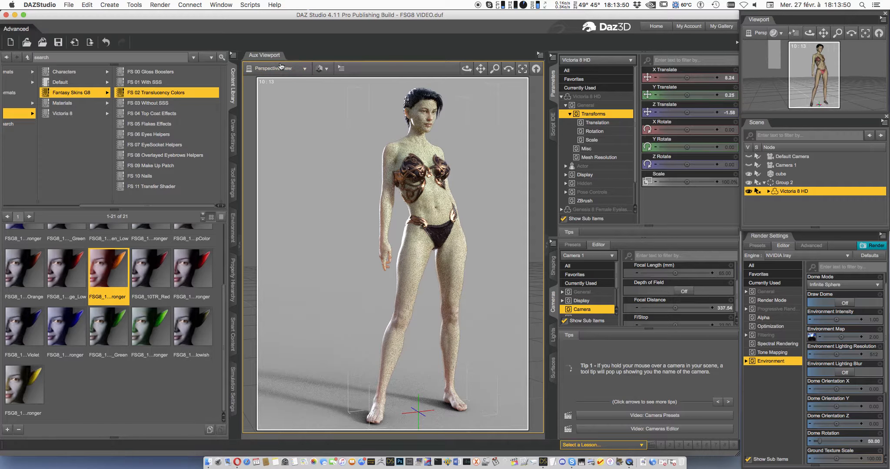
{"action": "left_click", "coordinate": [275, 68]}
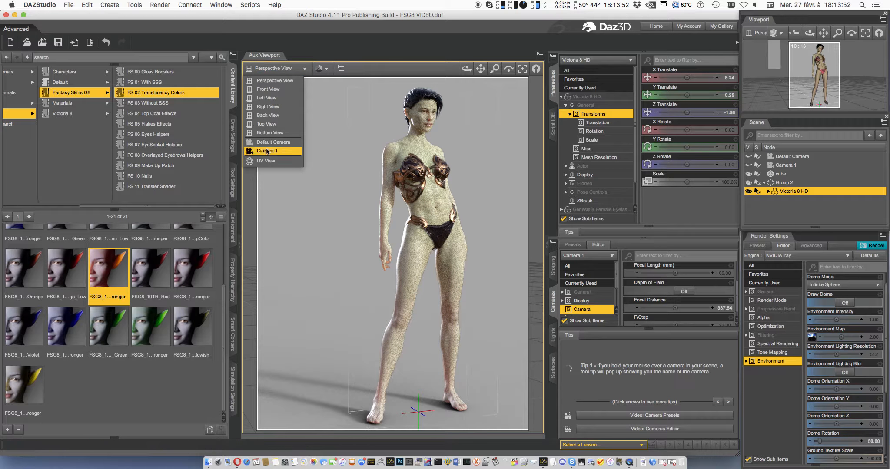
{"action": "left_click", "coordinate": [267, 151]}
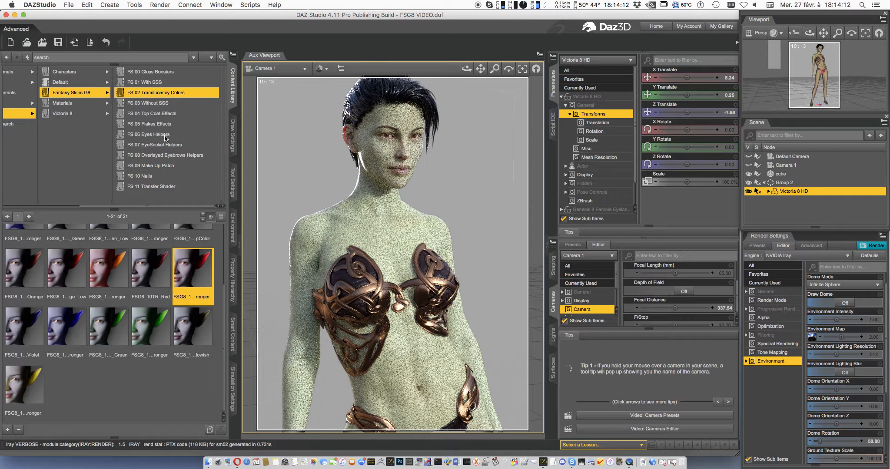
- Apply green Eye Helper 04b to Victoria's eyes, then open Victoria 8's Iray materials folder
{"action": "left_click", "coordinate": [149, 134]}
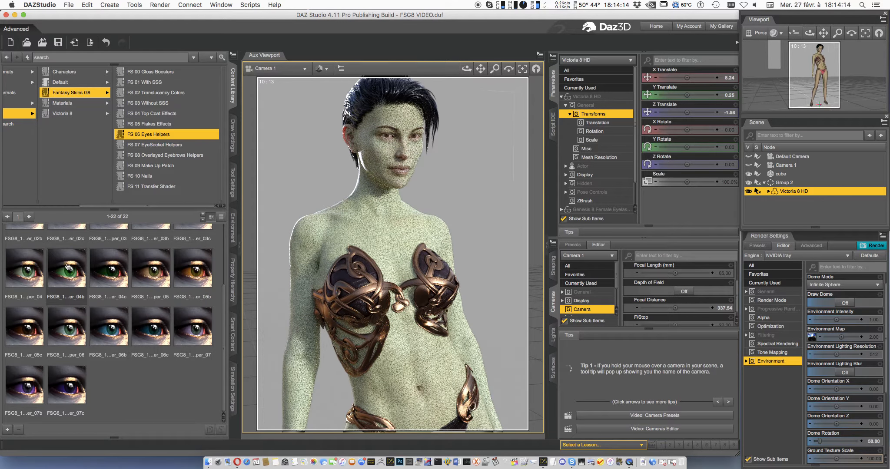
{"action": "double_click", "coordinate": [66, 269]}
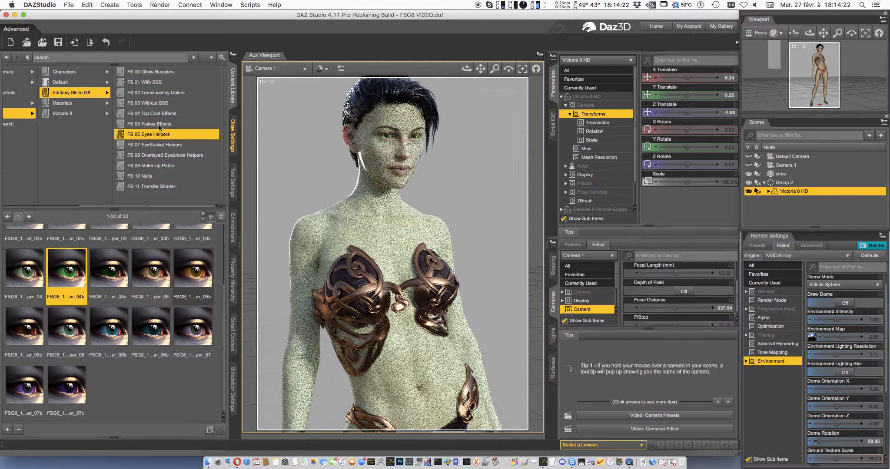
{"action": "left_click", "coordinate": [62, 113]}
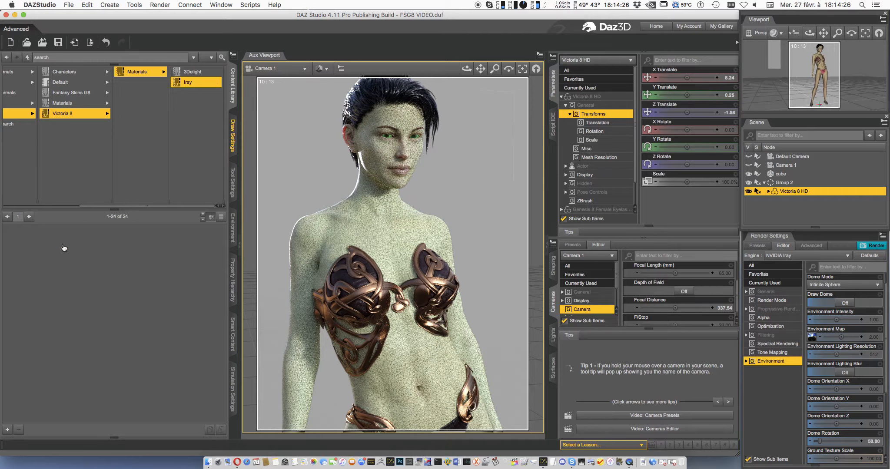
- Reapply Victoria 8 All Maps skin, then reopen the Fantasy Skins G8 folder showing the README
{"action": "left_click", "coordinate": [63, 113]}
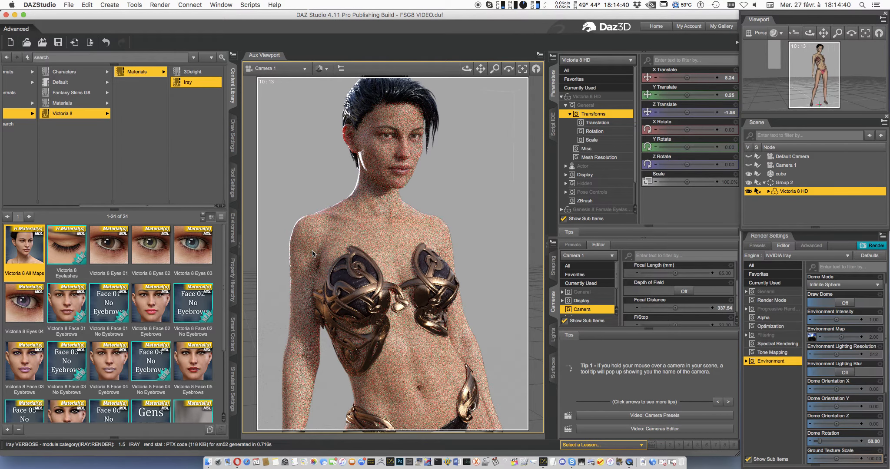
{"action": "left_click", "coordinate": [70, 93]}
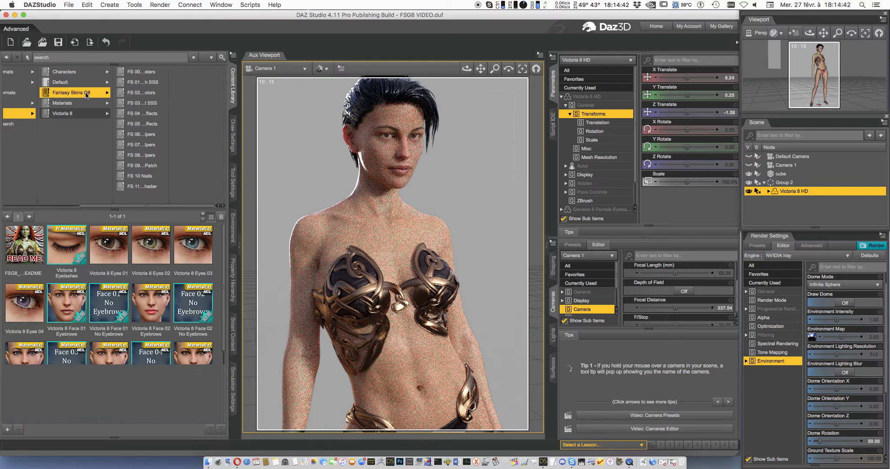